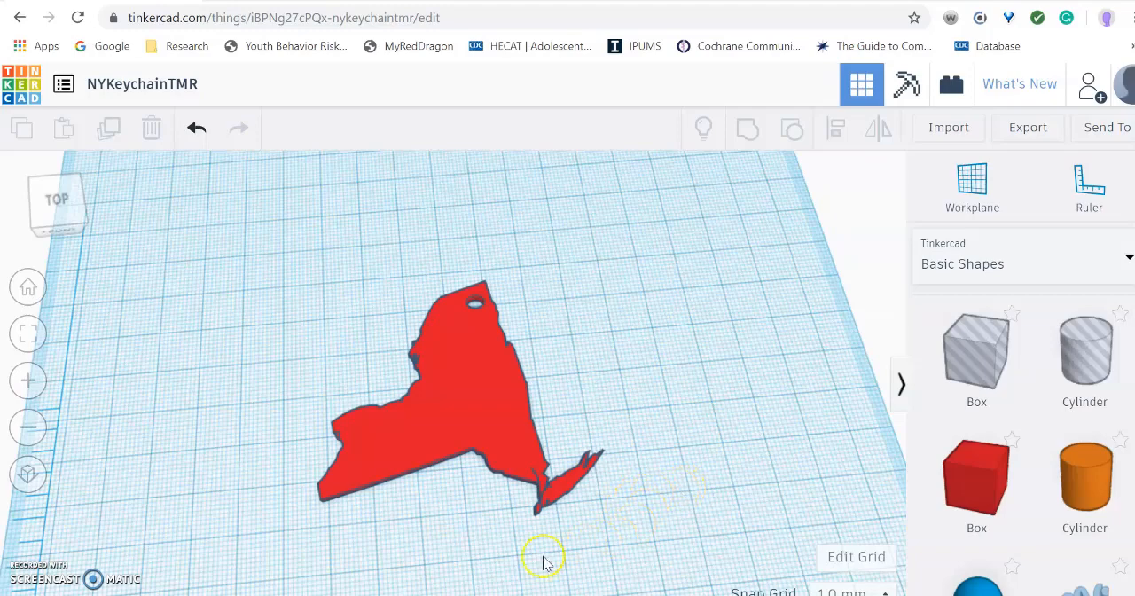
mouse_move(334, 399)
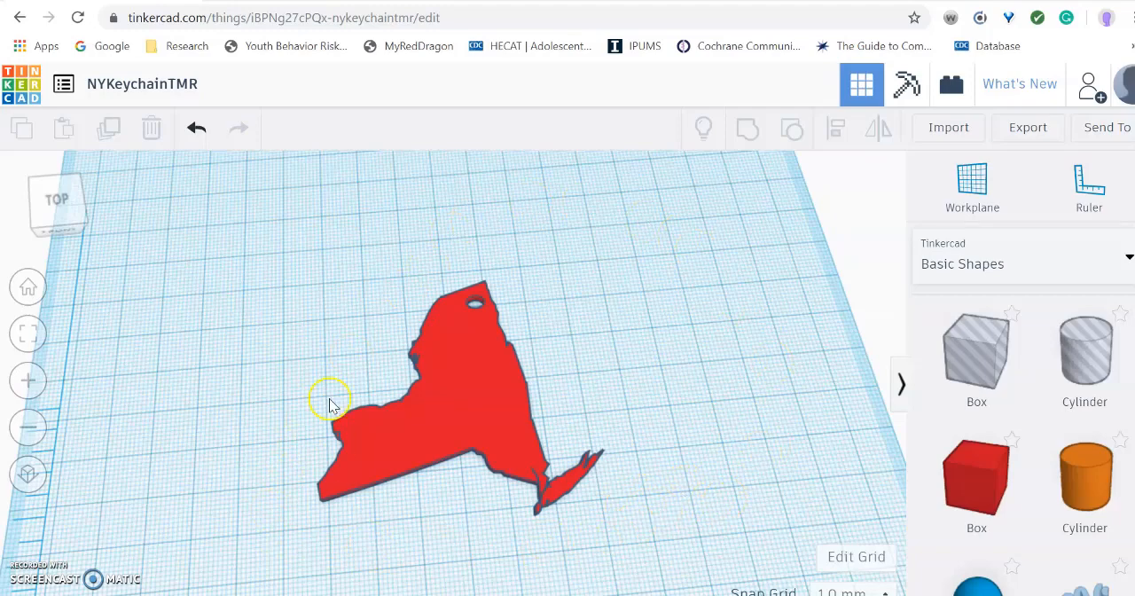
mouse_move(518, 269)
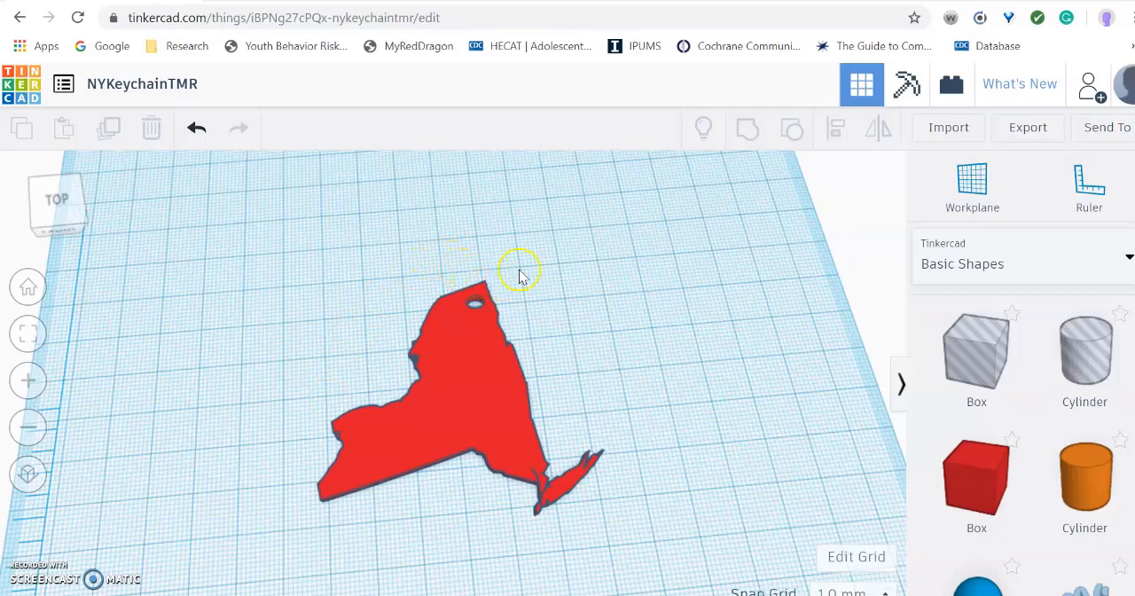
mouse_move(617, 310)
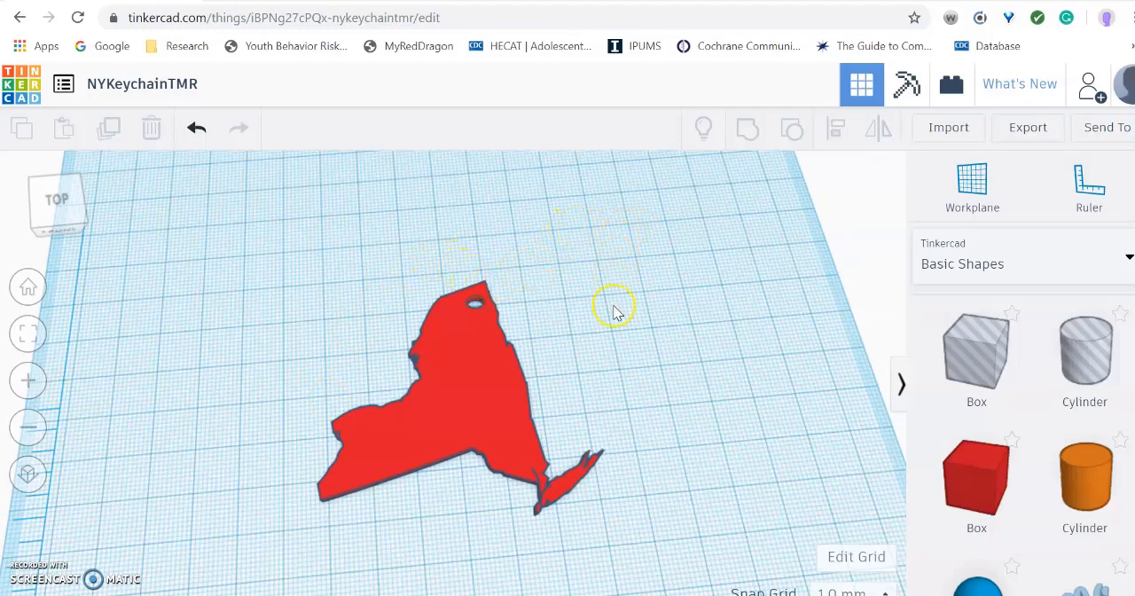
mouse_move(617, 346)
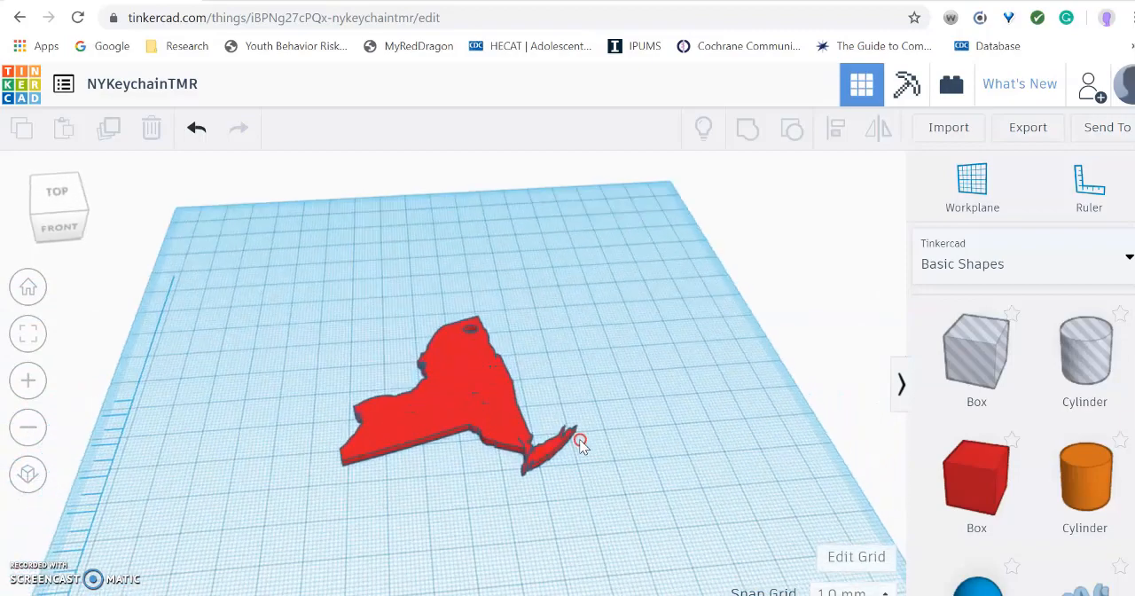
Orbit the workplane and select the red NY State keychain shape to inspect it in 3D
left_click_drag(582, 443, 553, 283)
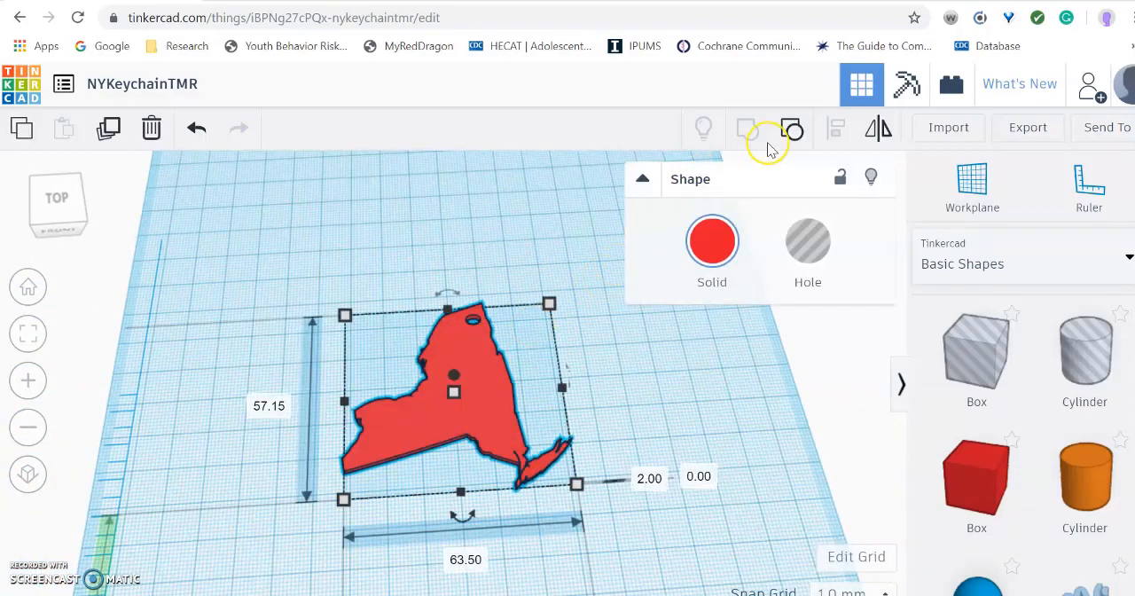
mouse_move(747, 128)
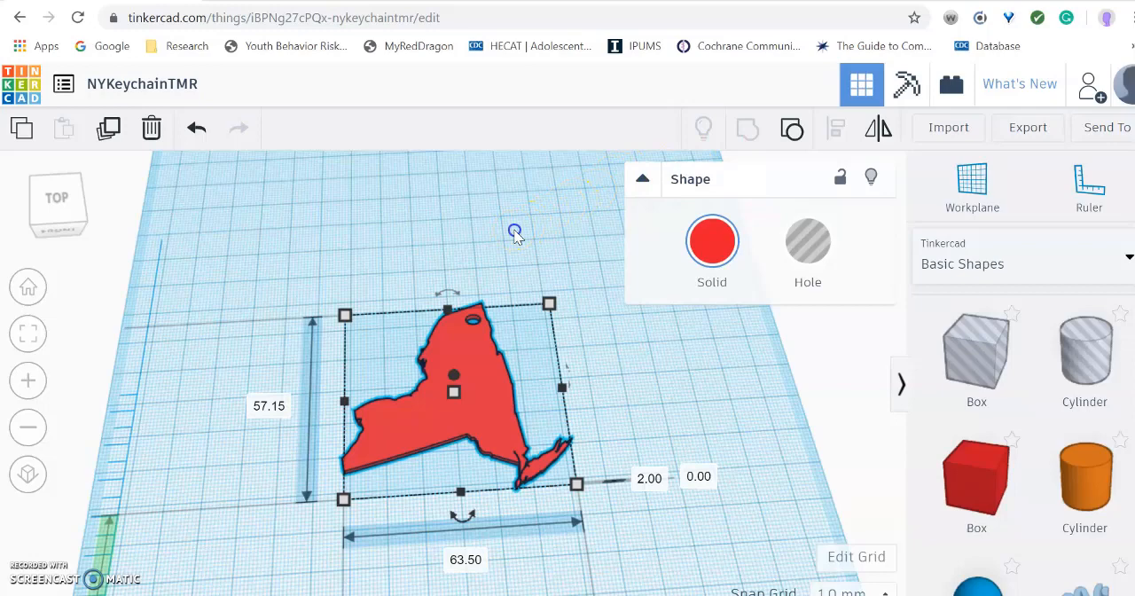
left_click(329, 443)
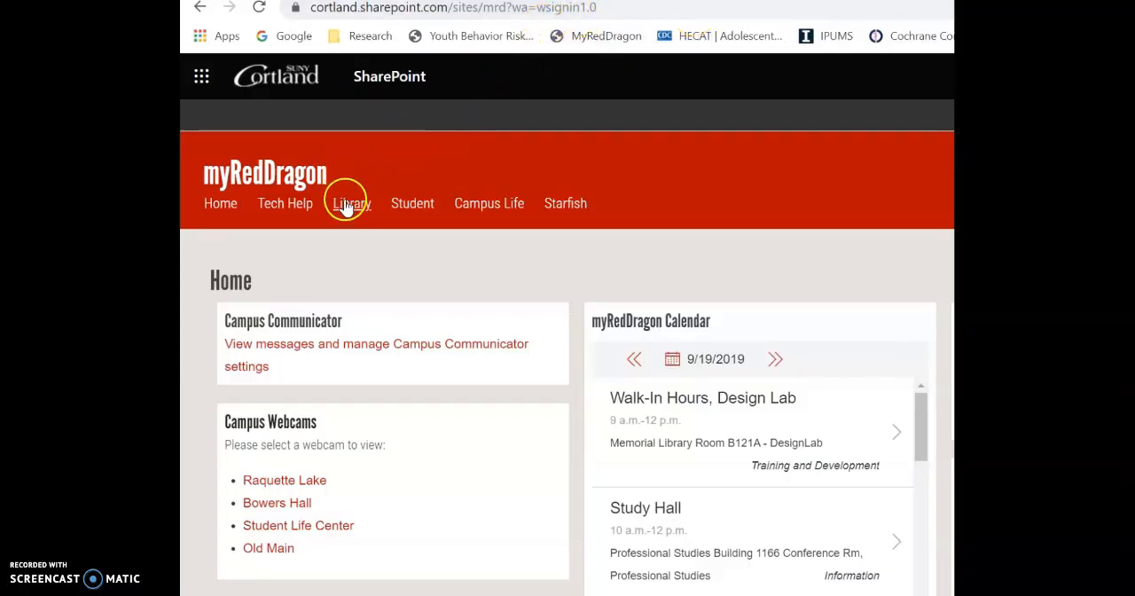
mouse_move(220, 202)
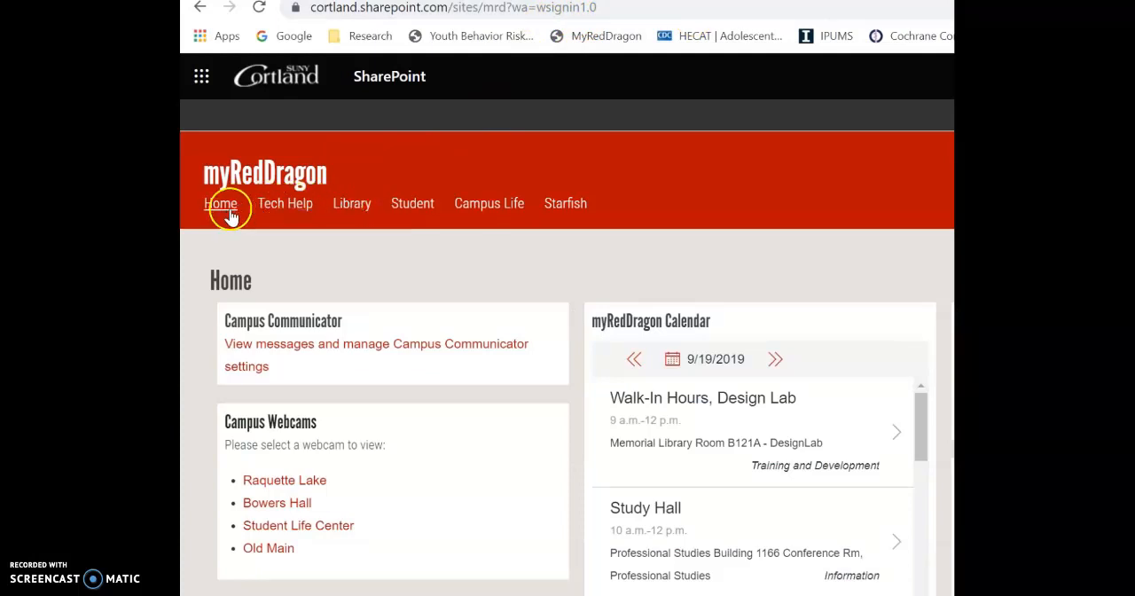
mouse_move(351, 202)
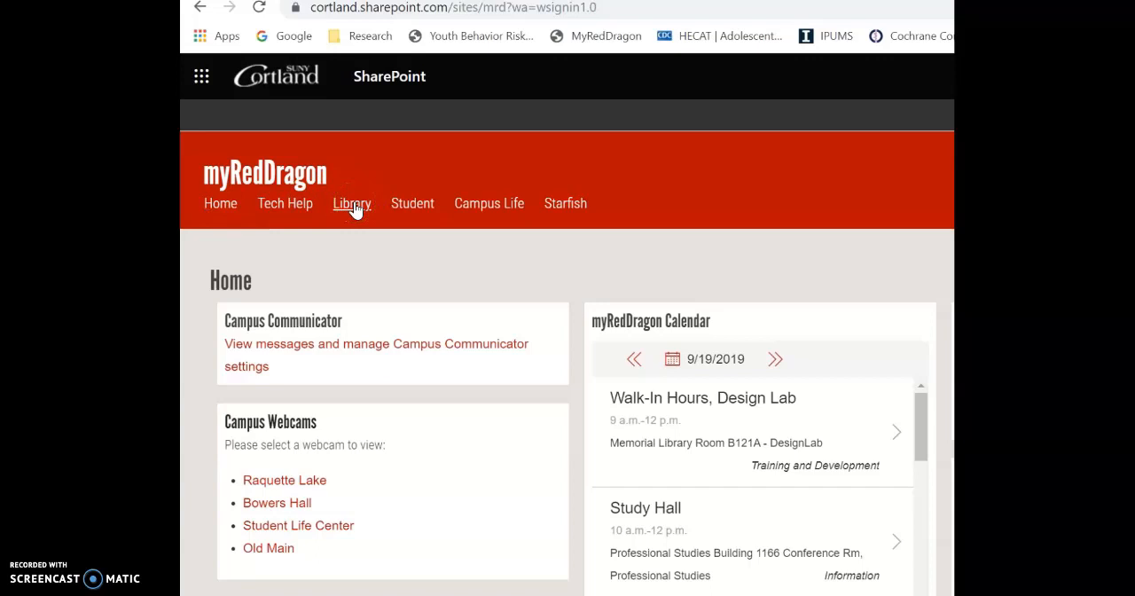
Go to the myRedDragon Library page and follow the Imagination Center Guide link
left_click(351, 202)
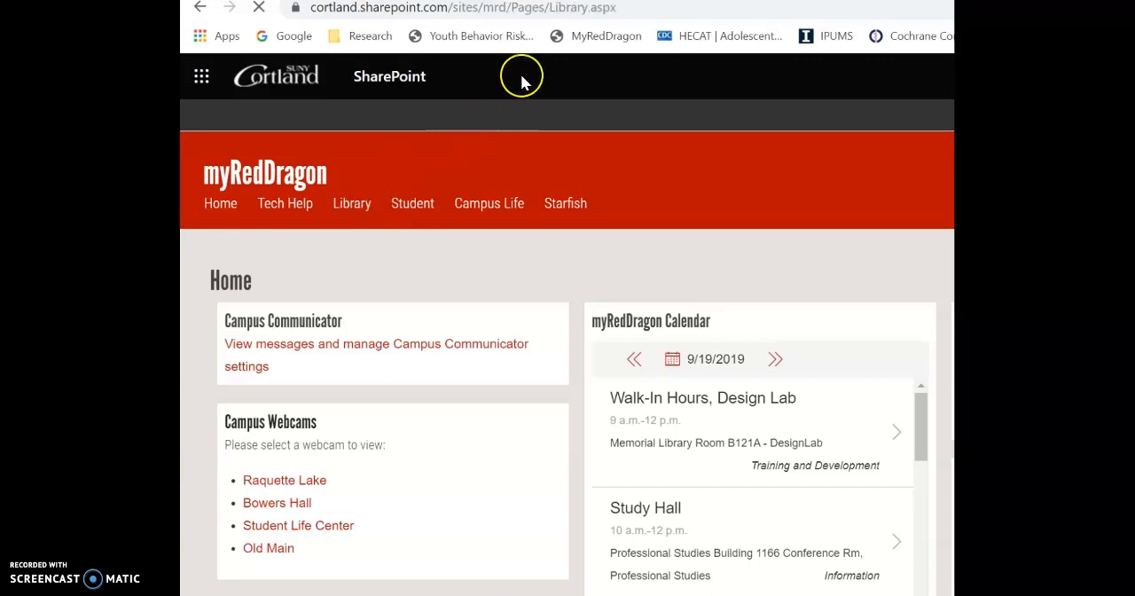
left_click(352, 202)
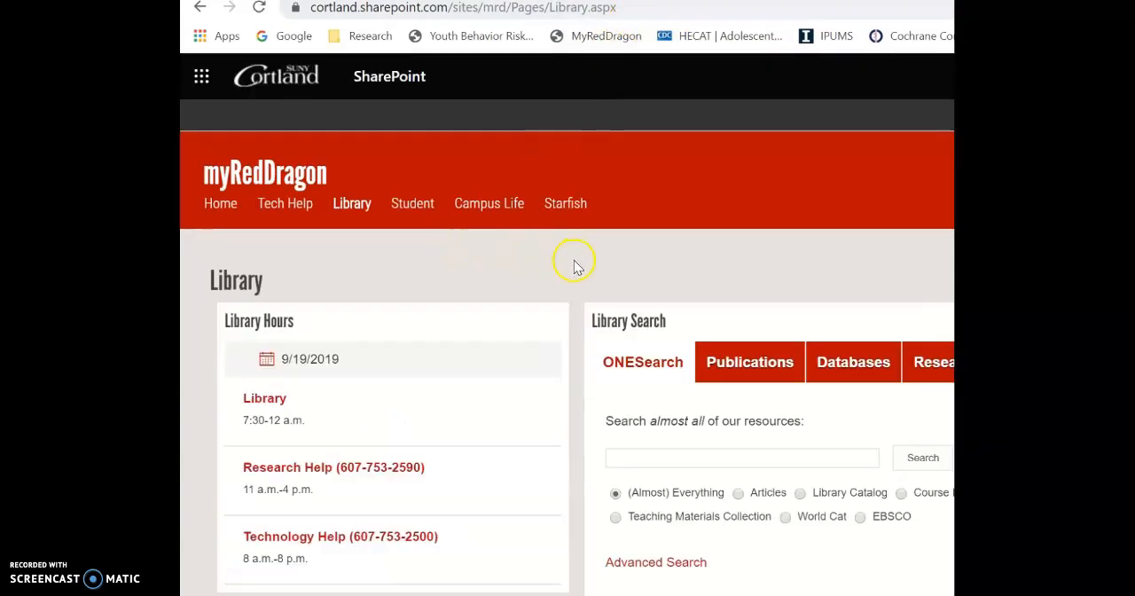
scroll("down", 3)
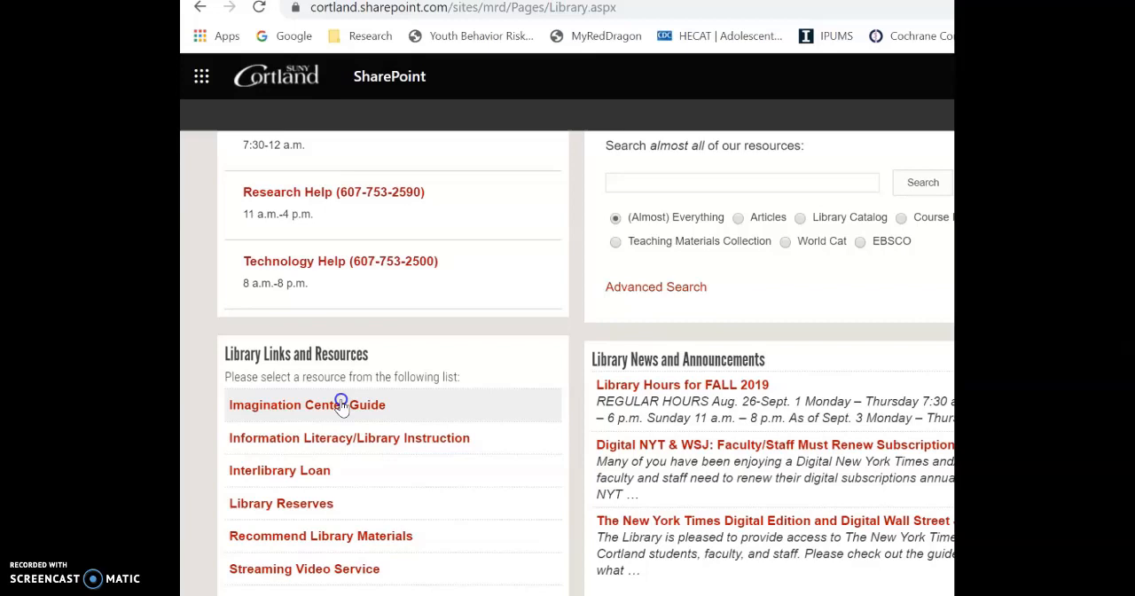
left_click(307, 405)
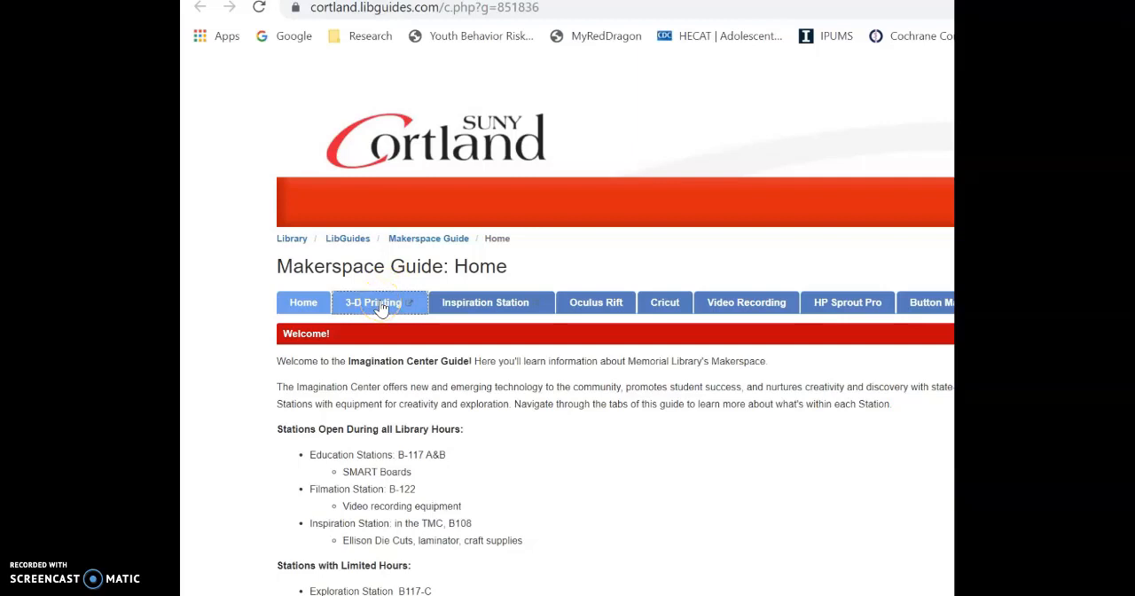
Go to the 3-D Printing section of the Makerspace Guide
left_click(373, 302)
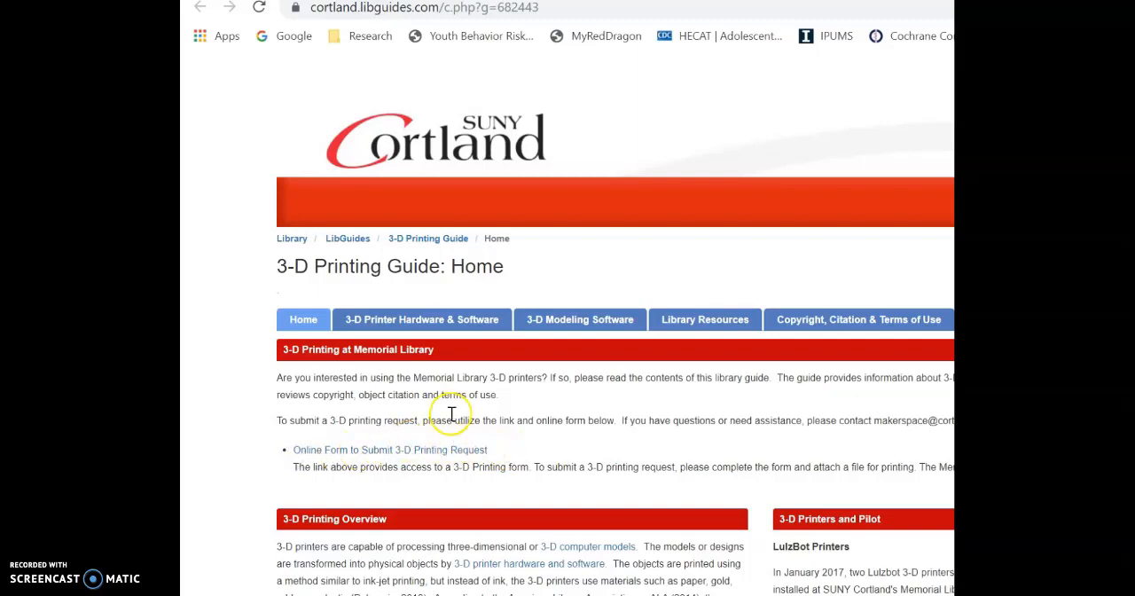
Follow the 'Online Form to Submit 3-D Printing Request' link to the Formstack form
left_click(390, 451)
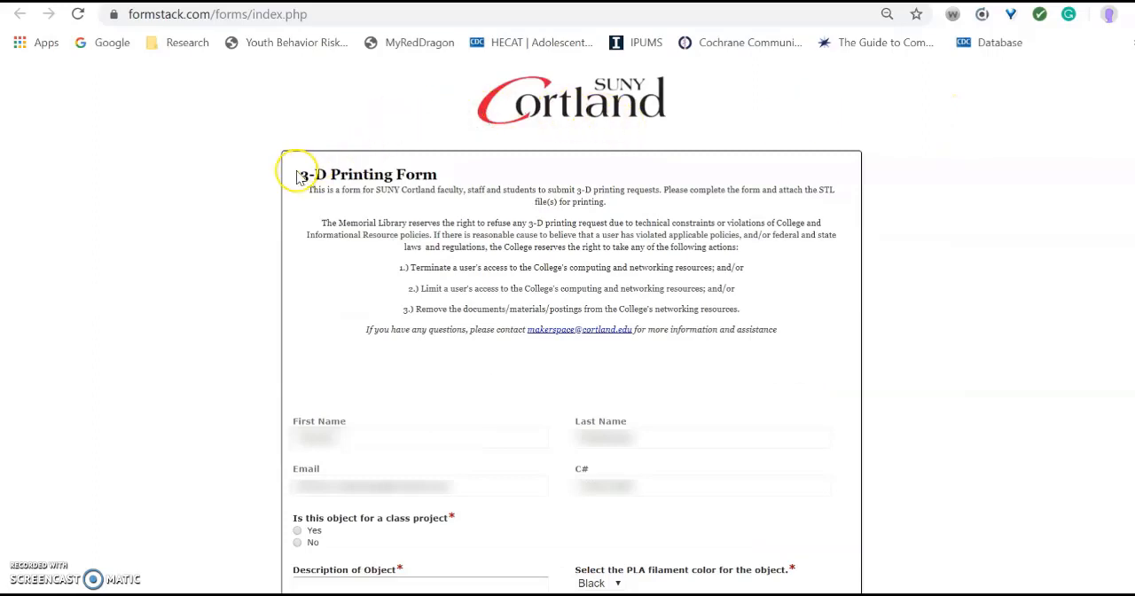
mouse_move(448, 120)
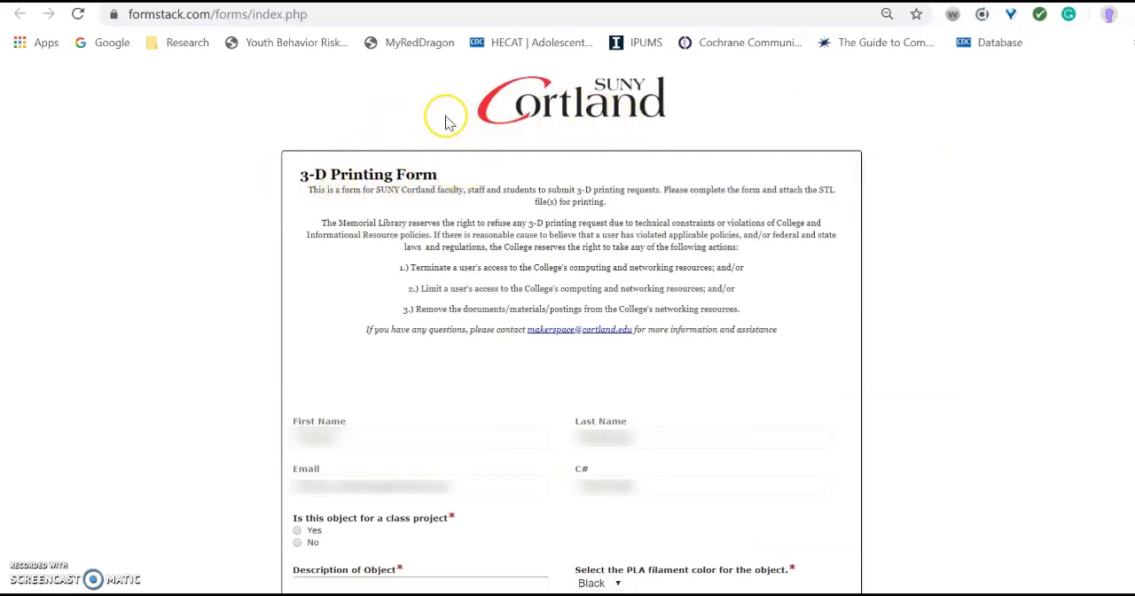
mouse_move(593, 124)
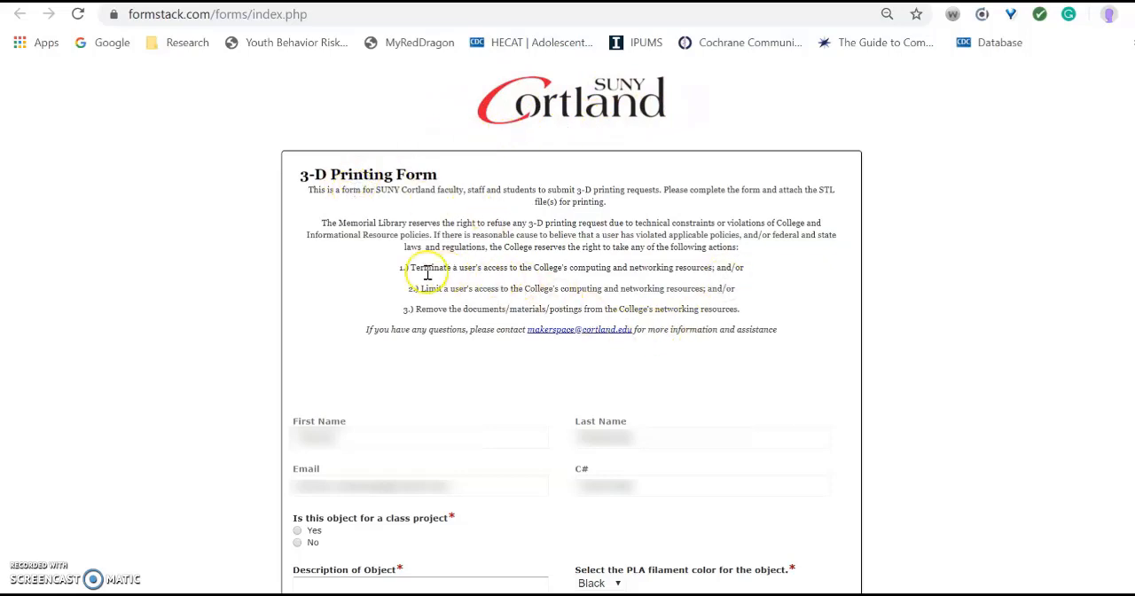
mouse_move(316, 422)
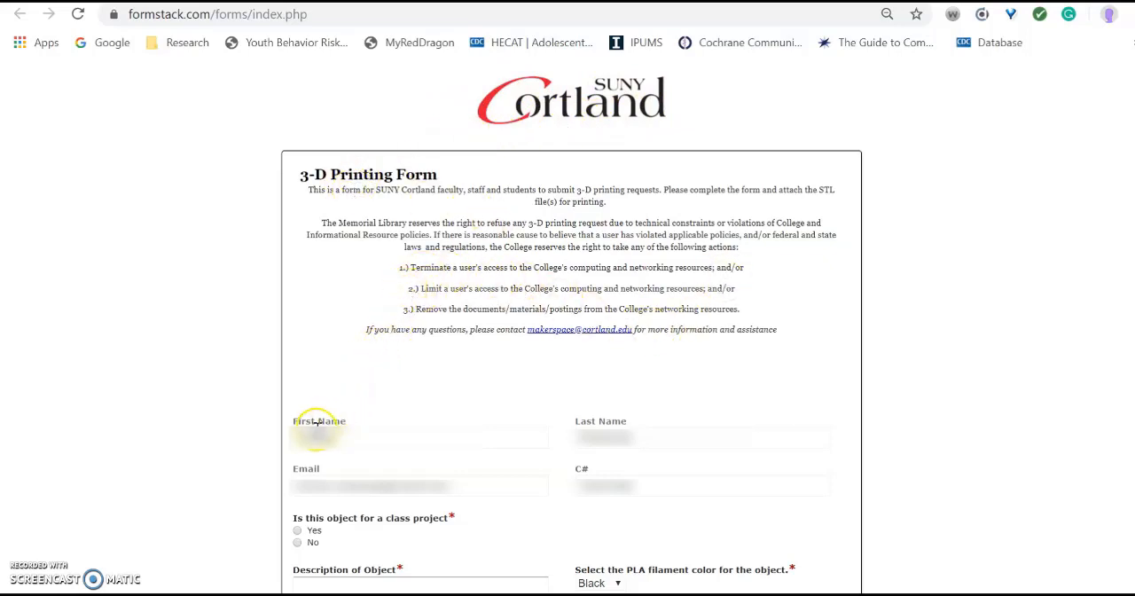
mouse_move(589, 411)
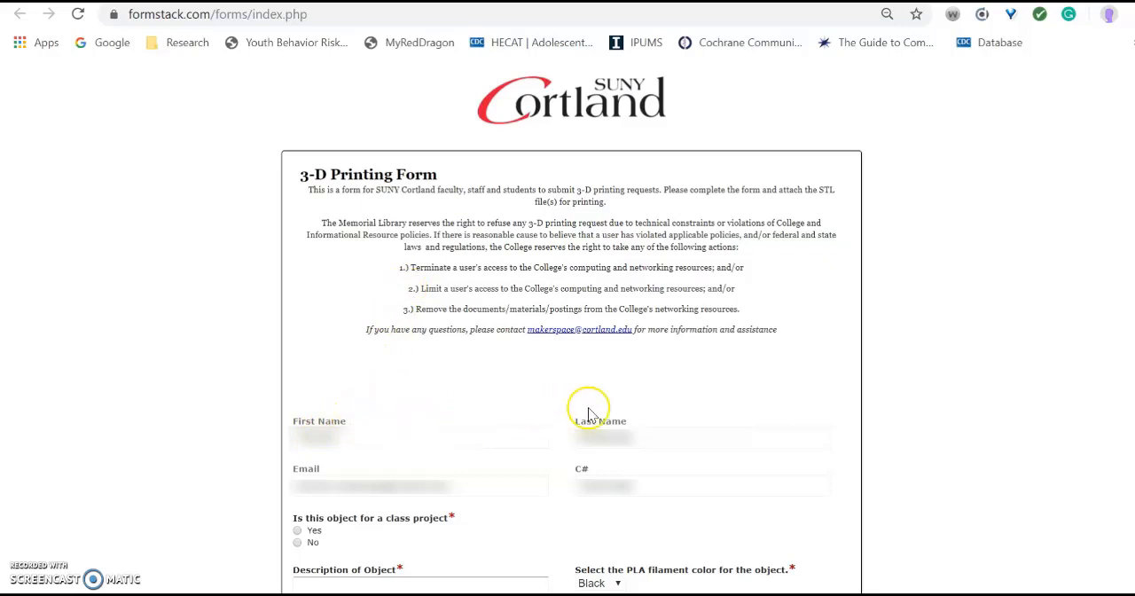
mouse_move(954, 348)
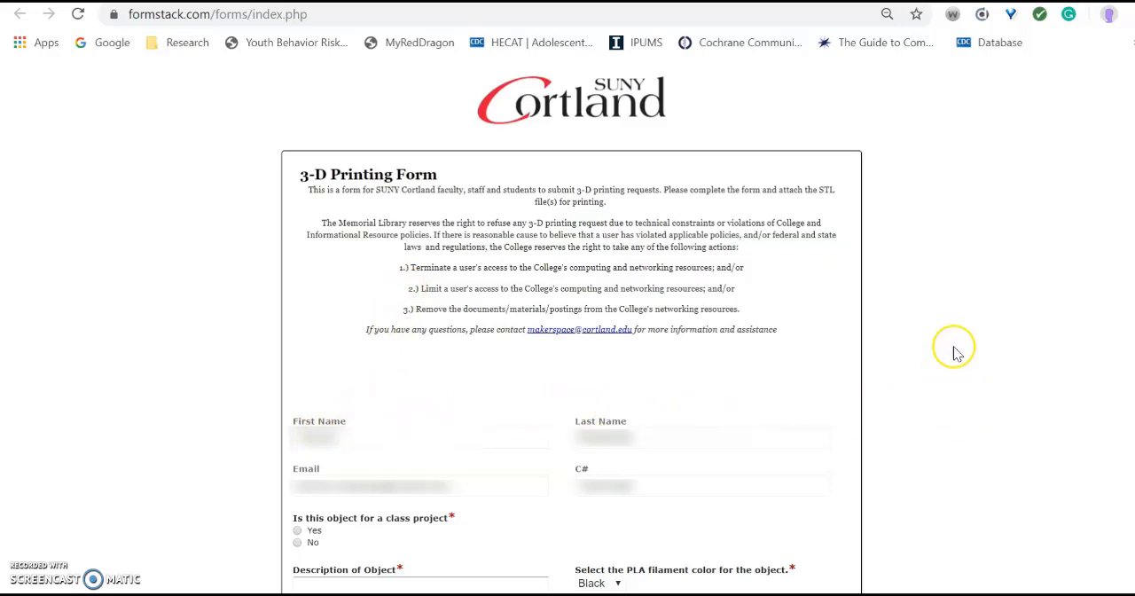
mouse_move(883, 161)
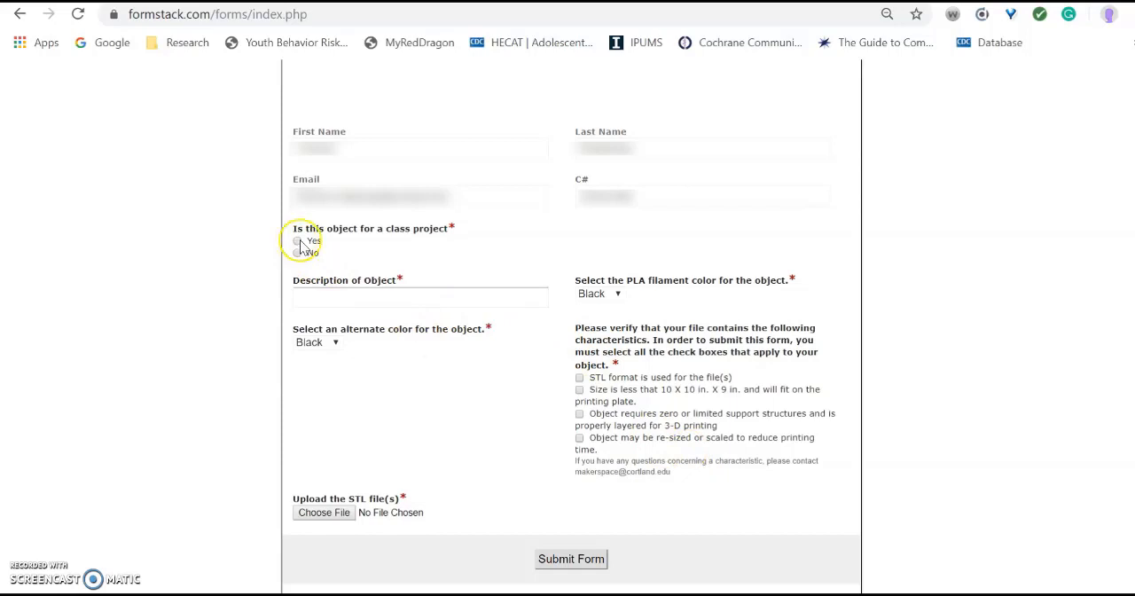
Mark the object as a class project with a due date of Oct 08 2019
left_click(298, 241)
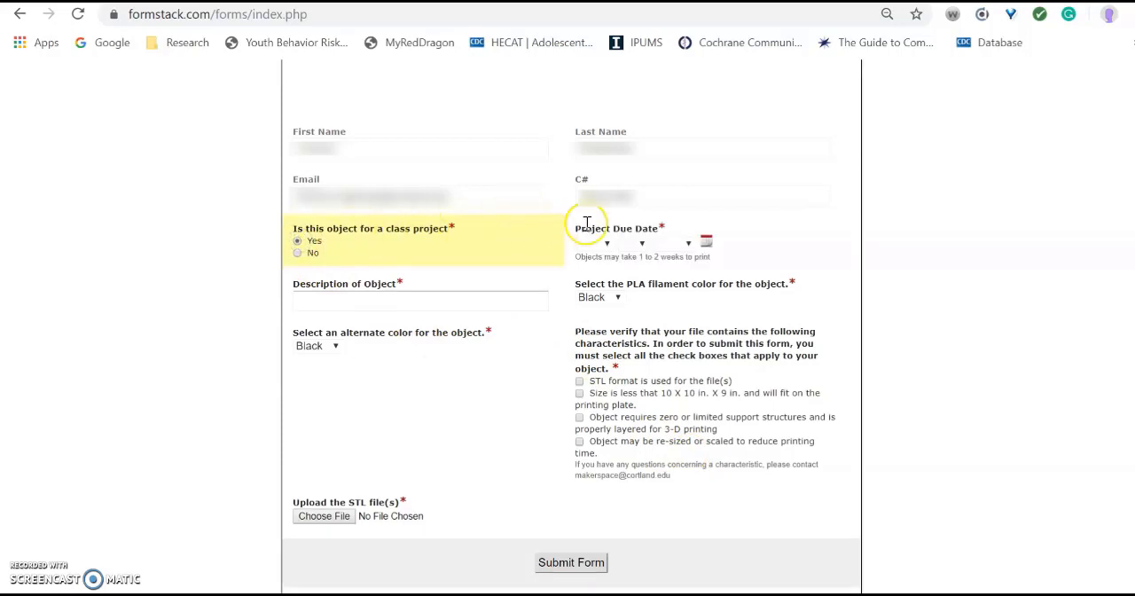
left_click(607, 243)
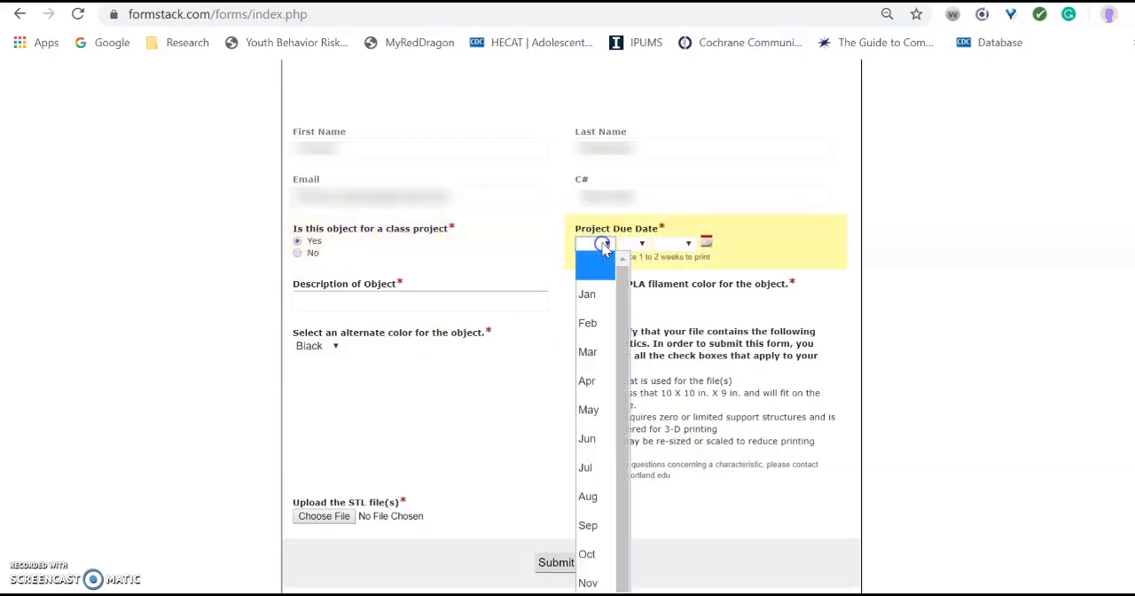
left_click(587, 554)
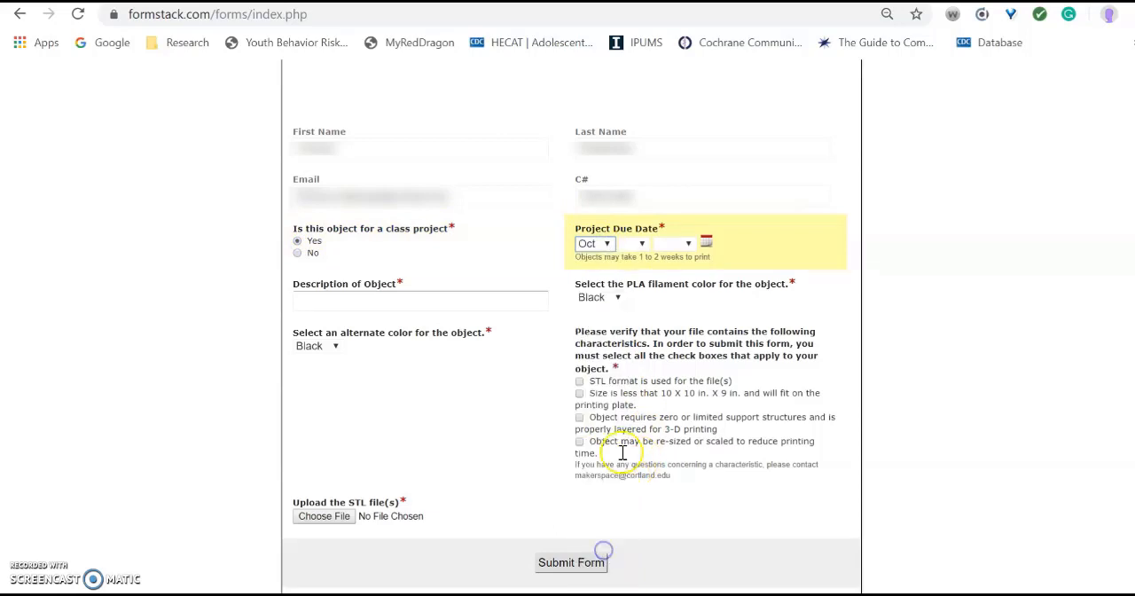
left_click(670, 243)
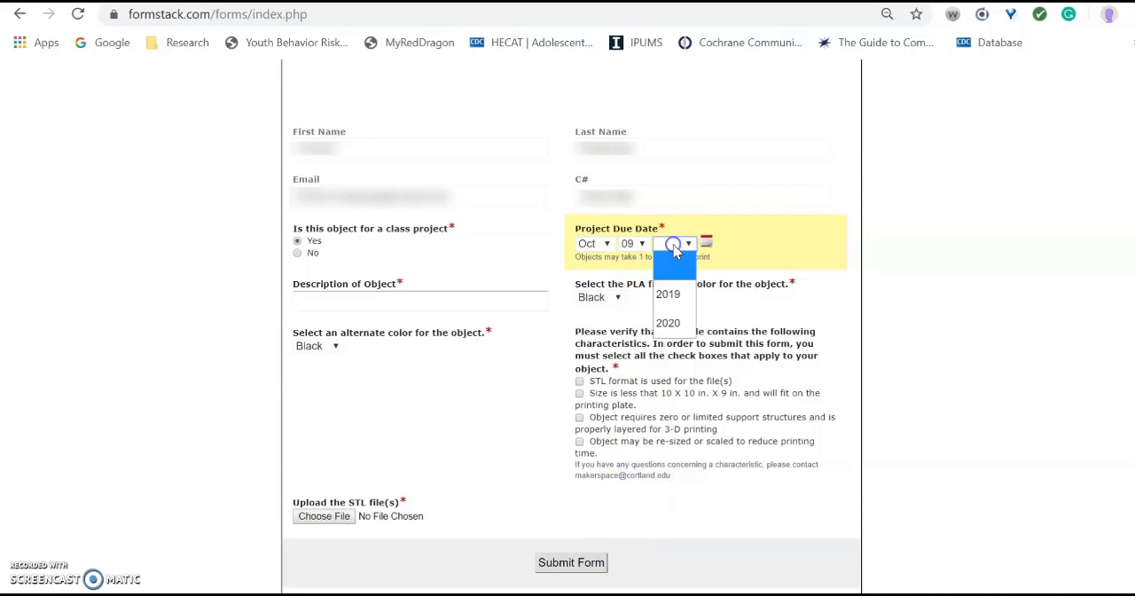
left_click(667, 295)
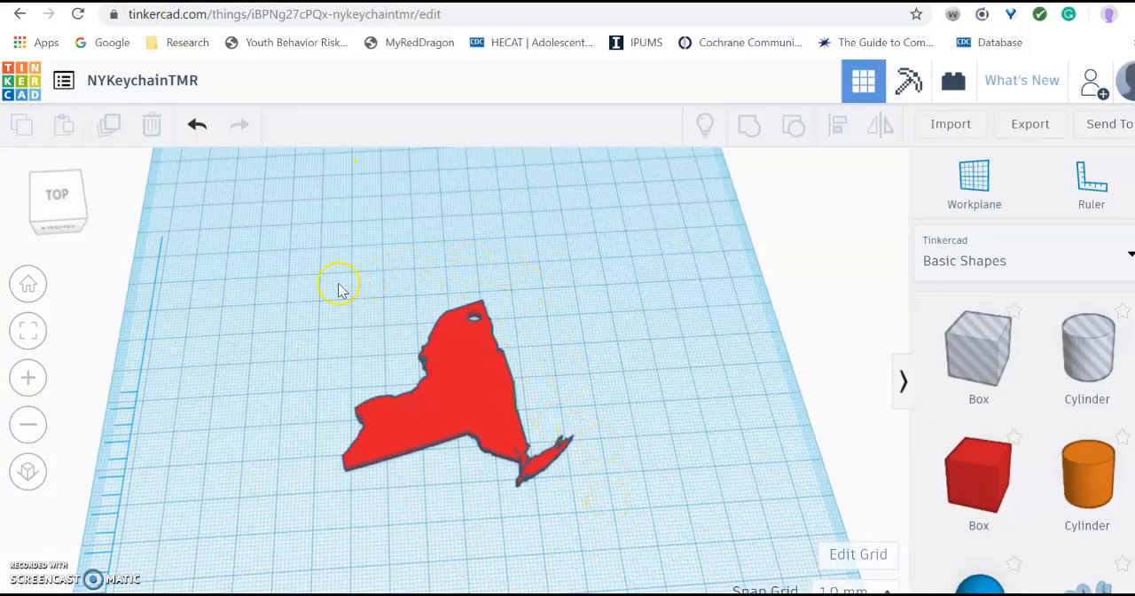
mouse_move(501, 371)
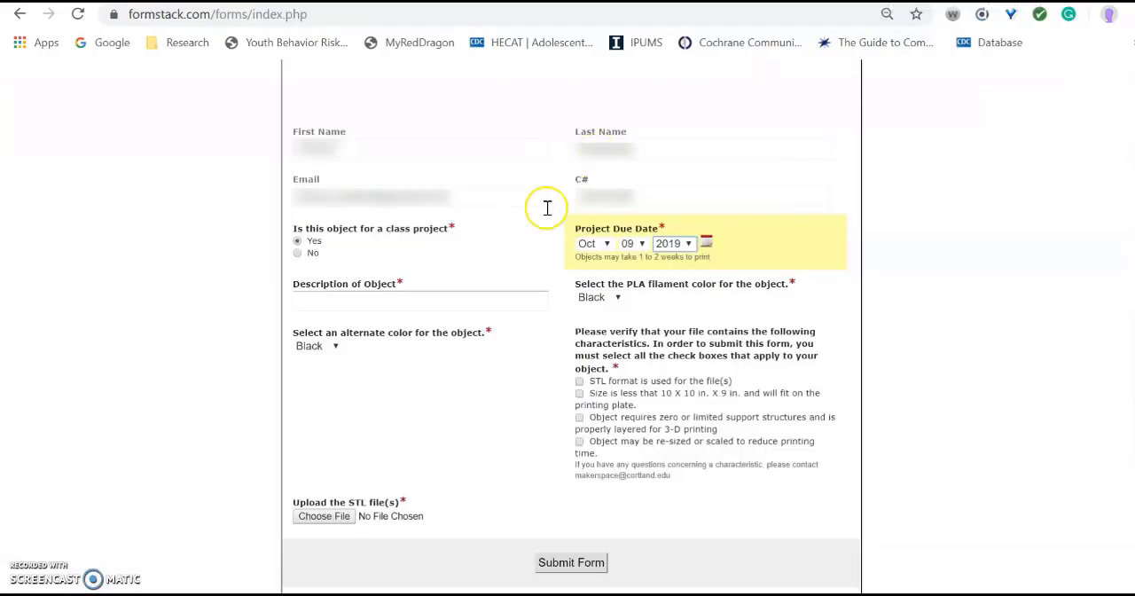
Describe the object as 'NYState Keychain' in the request form
type("N")
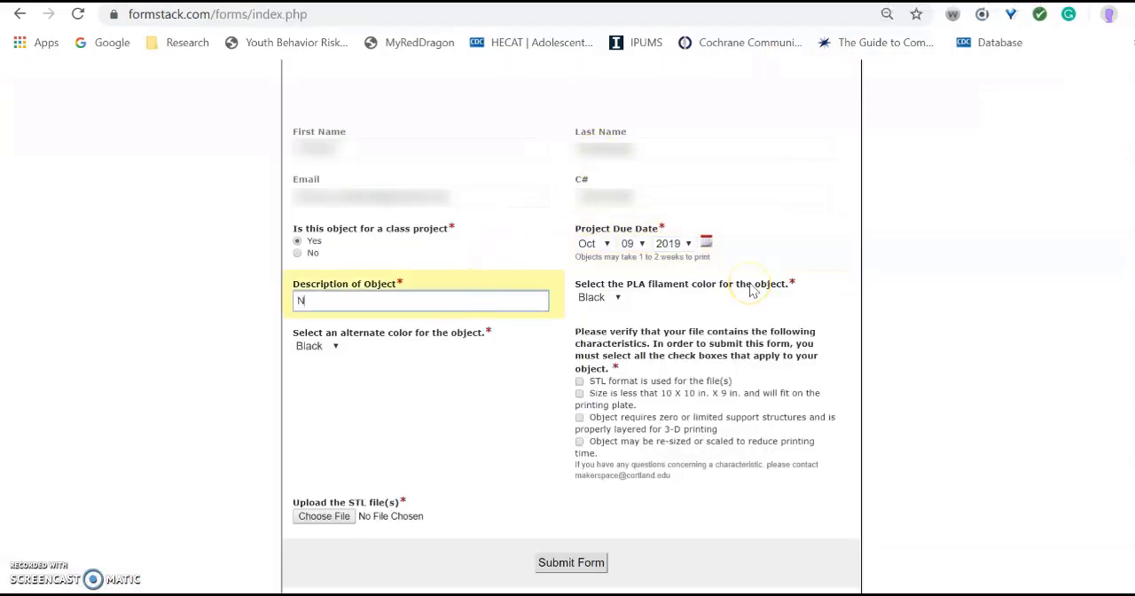
type("YState Keychain")
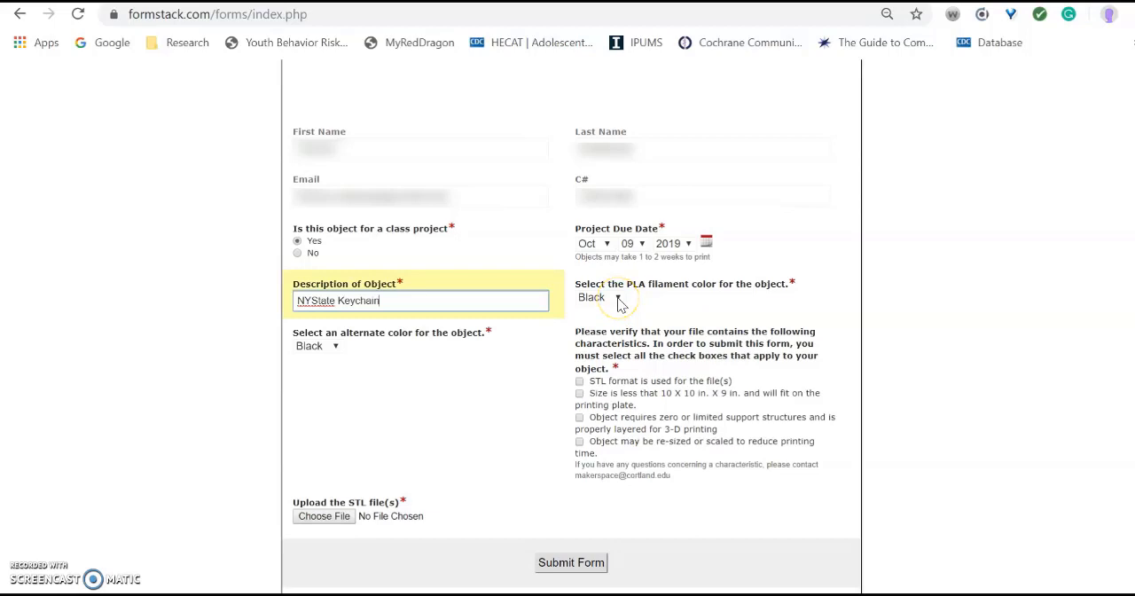
left_click(617, 298)
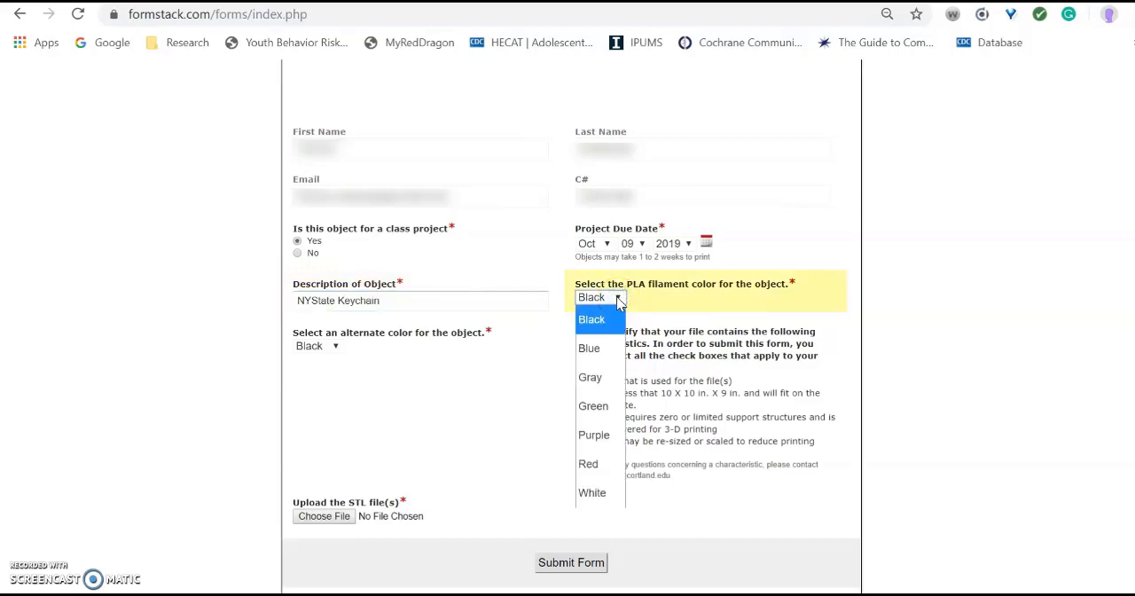
mouse_move(593, 493)
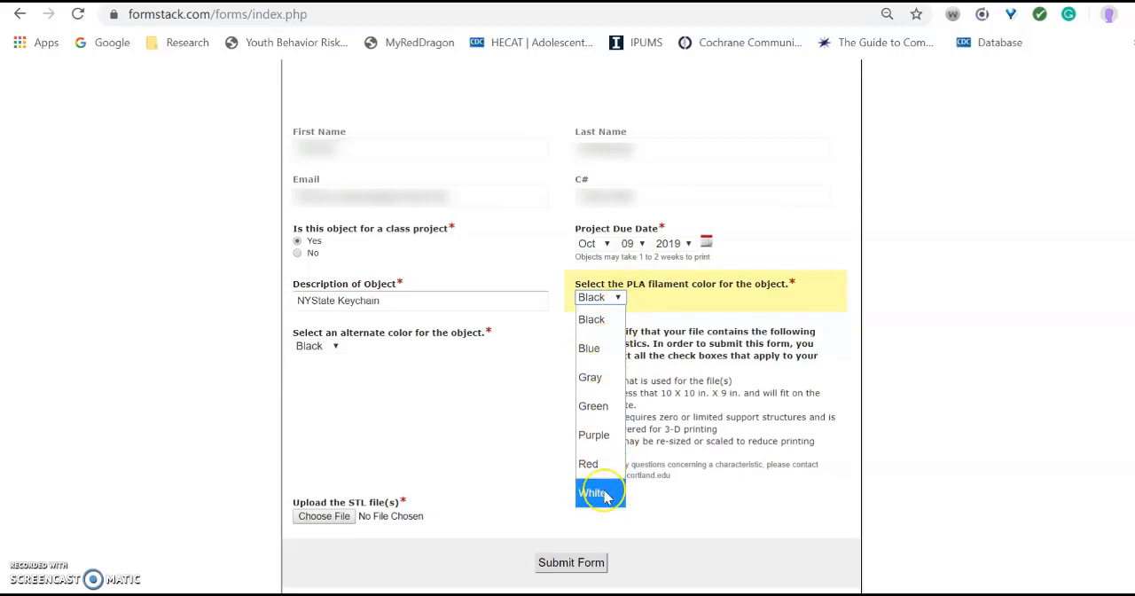
Choose White as the PLA filament colour and Red as the alternate colour
left_click(592, 493)
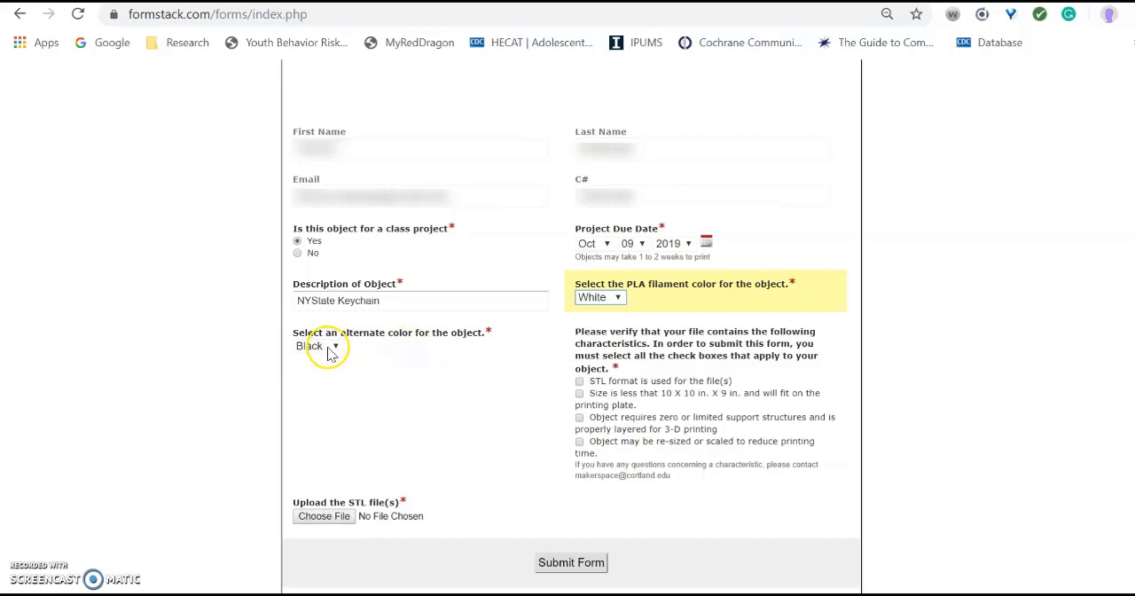
left_click(316, 346)
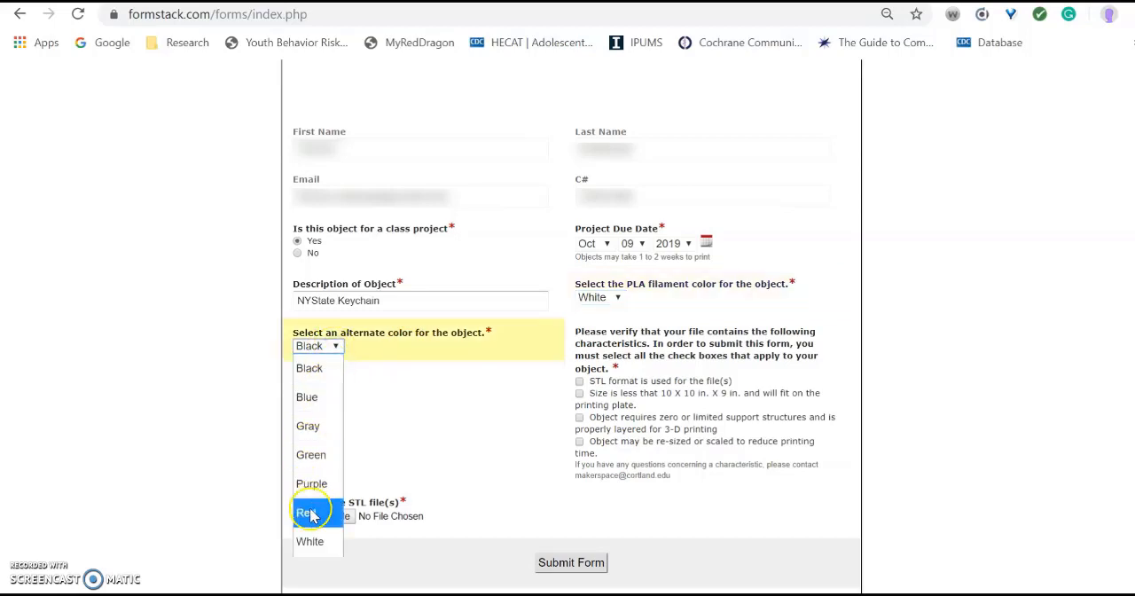
left_click(306, 513)
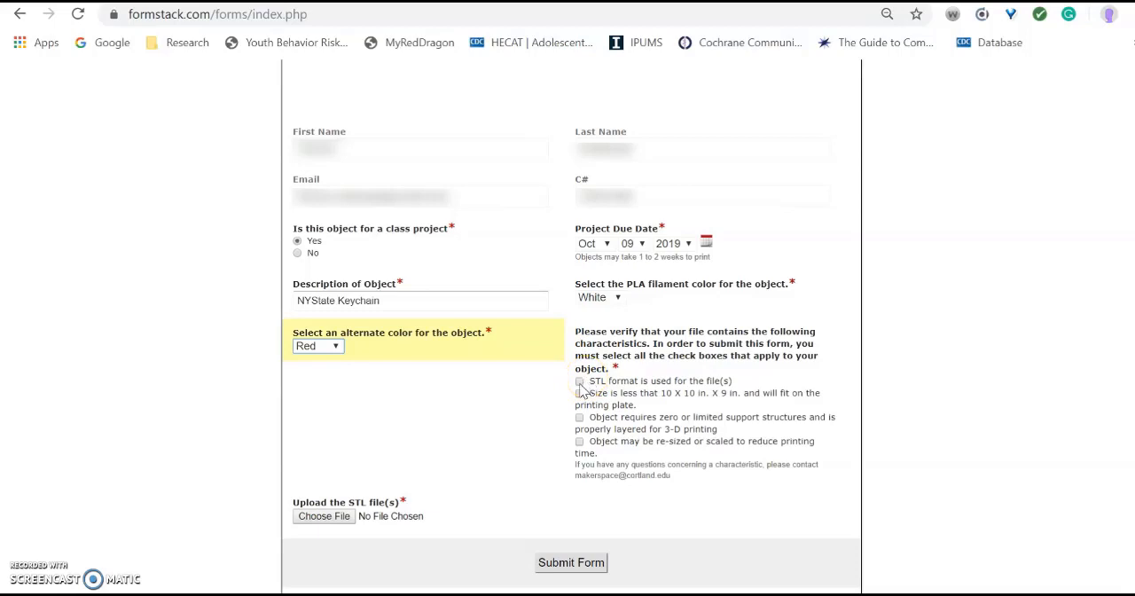
mouse_move(582, 390)
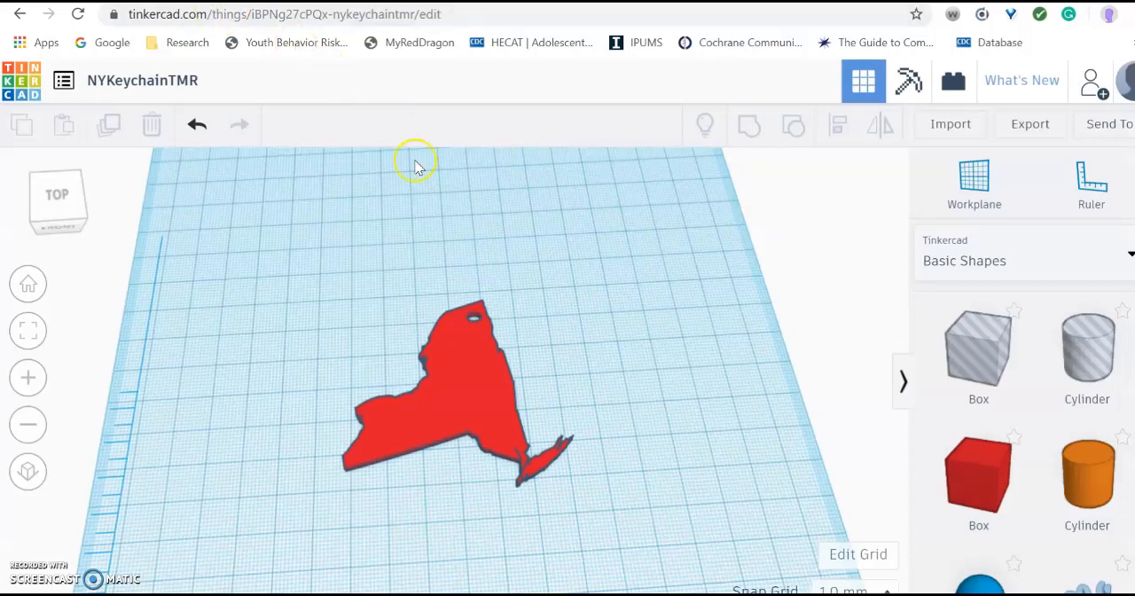
mouse_move(781, 424)
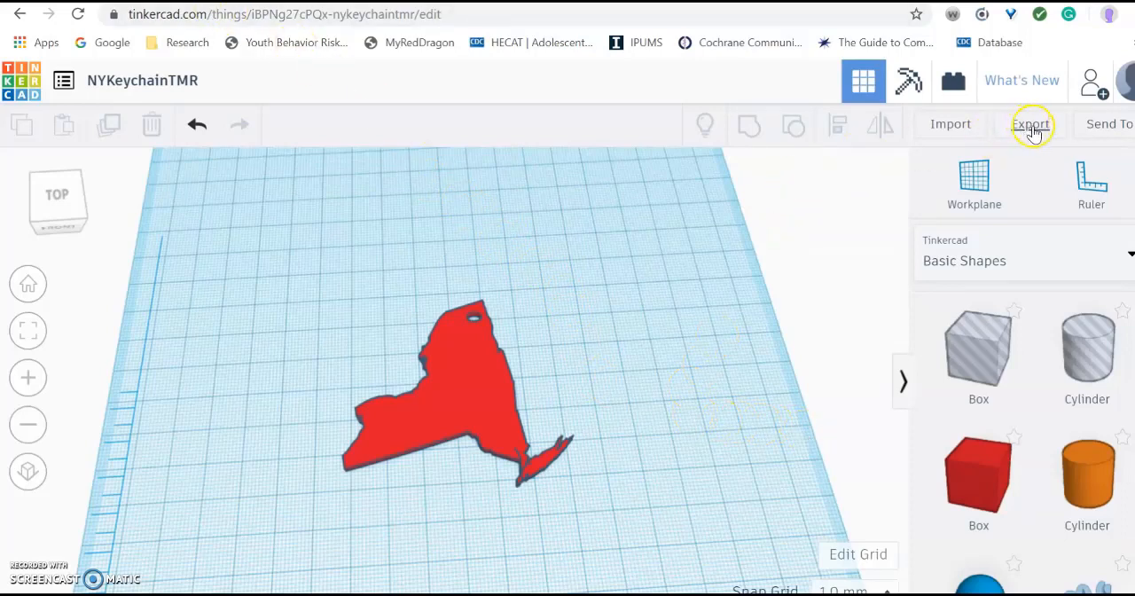
mouse_move(1030, 124)
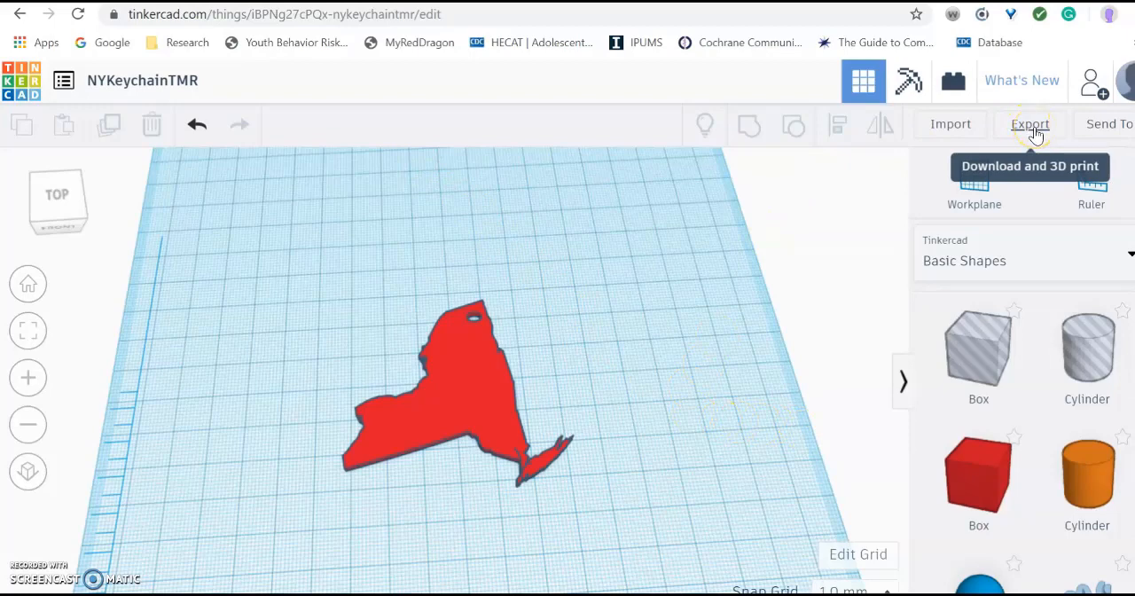
Export the NYKeychainTMR design as an .STL file for 3D printing
left_click(1029, 124)
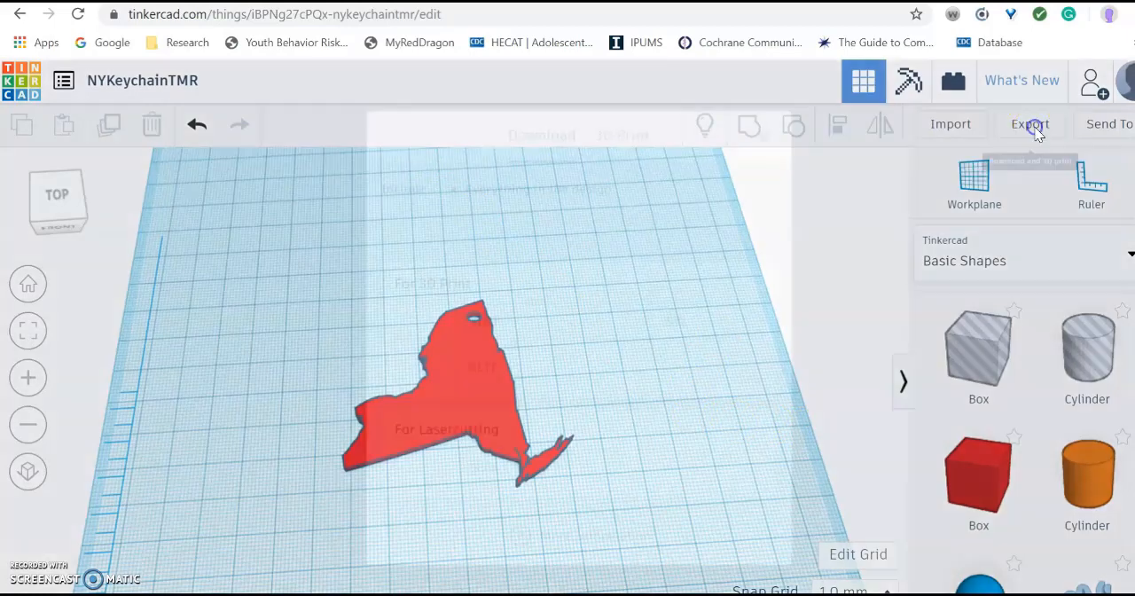
left_click(1029, 125)
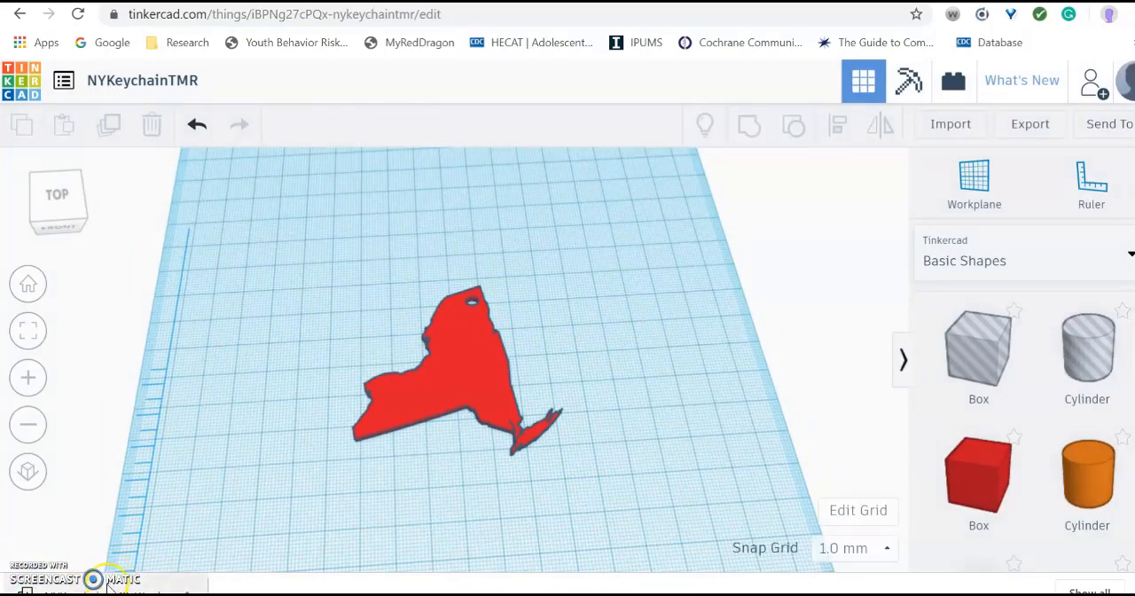
mouse_move(287, 212)
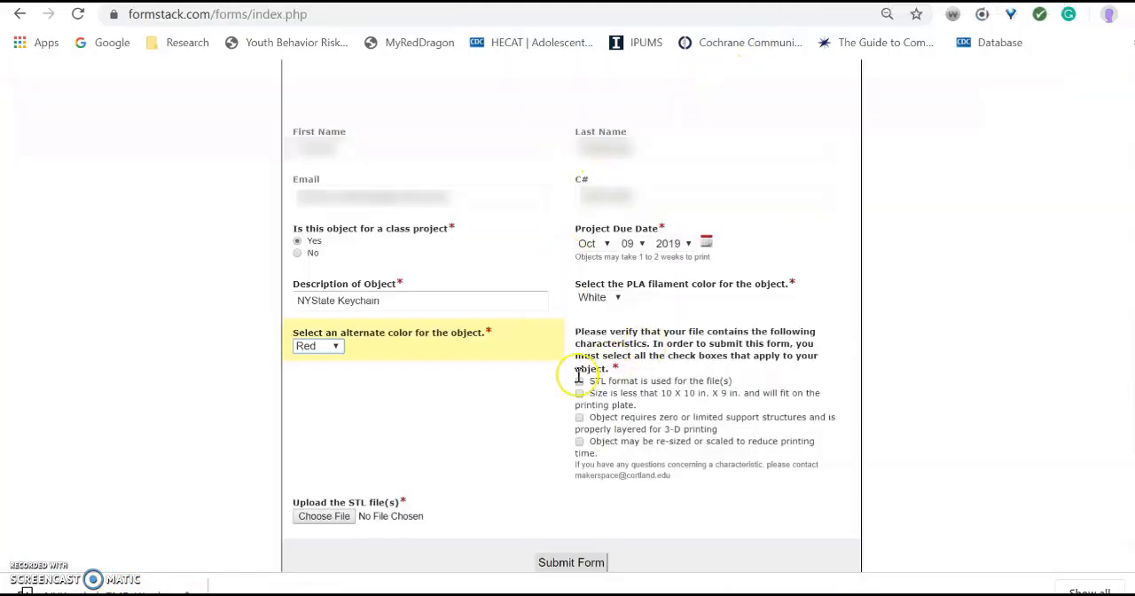
Tick the checkbox confirming the file is in STL format
left_click(578, 380)
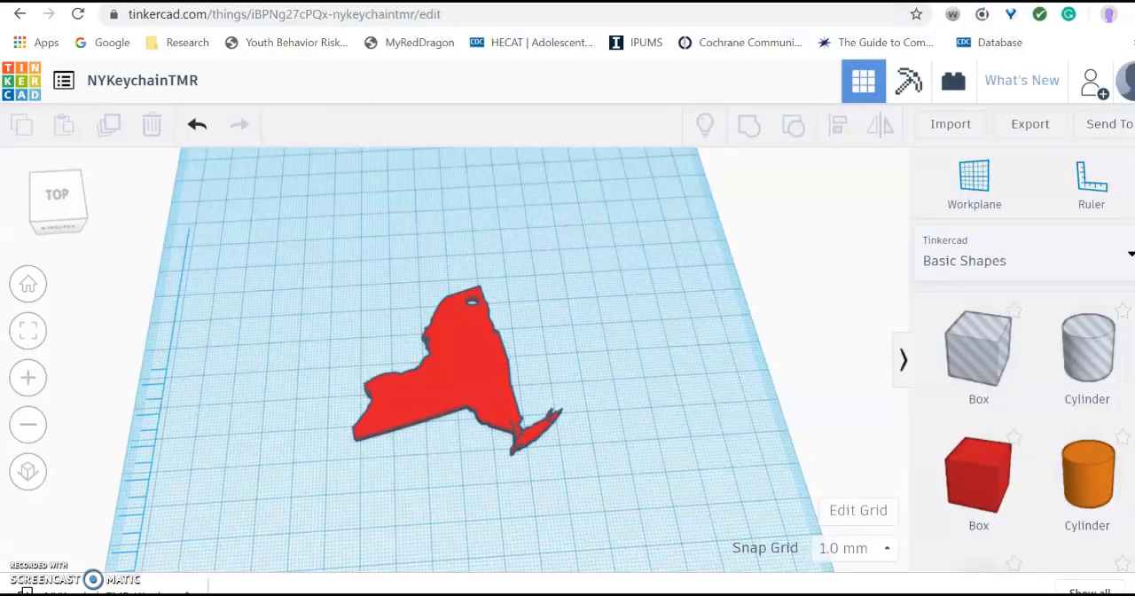
mouse_move(857, 511)
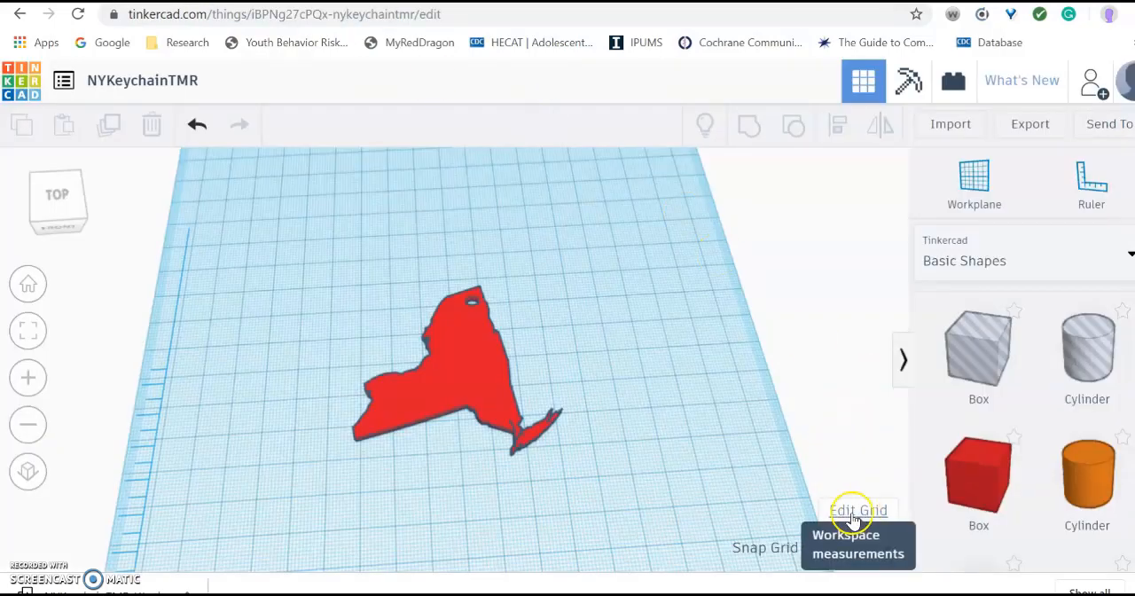
mouse_move(979, 475)
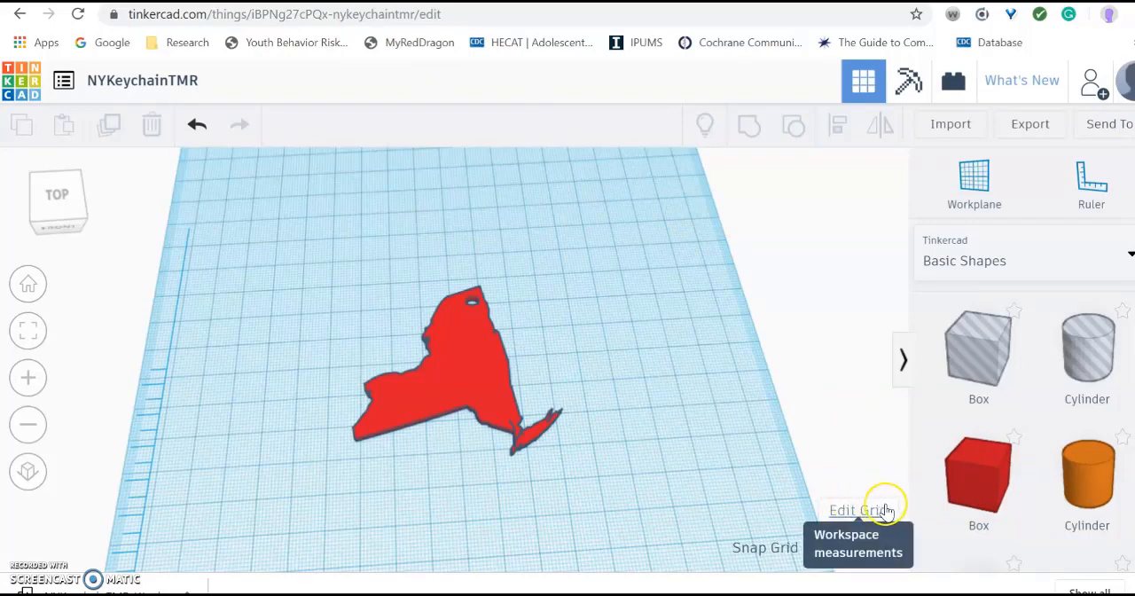
Change the grid units to inches and select the keychain to read its 2¼ by 2½ inch size
left_click(859, 510)
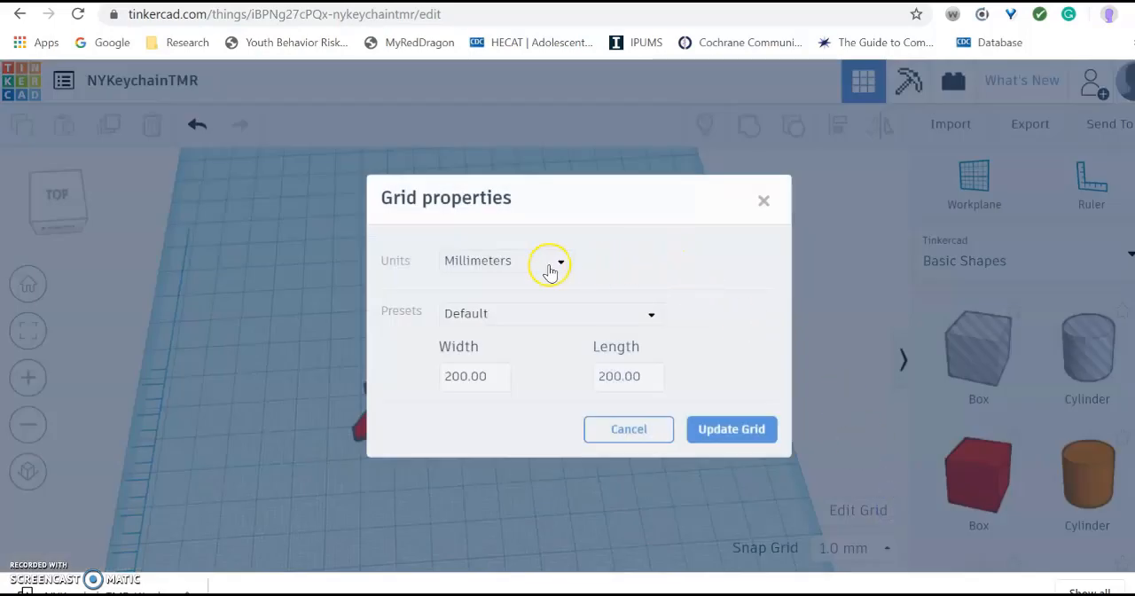
mouse_move(471, 270)
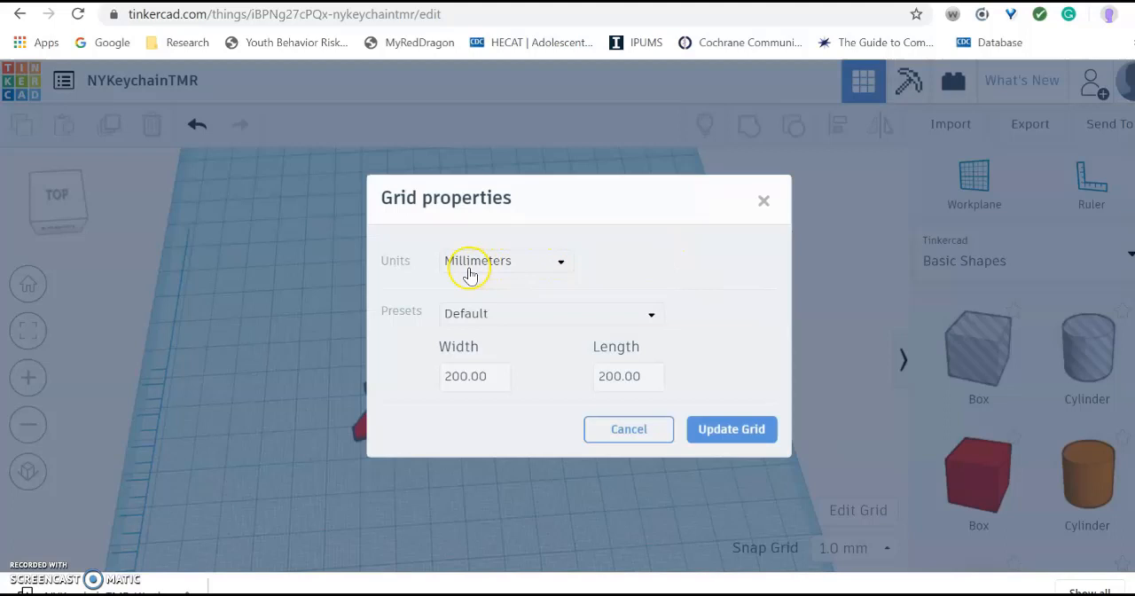
mouse_move(550, 266)
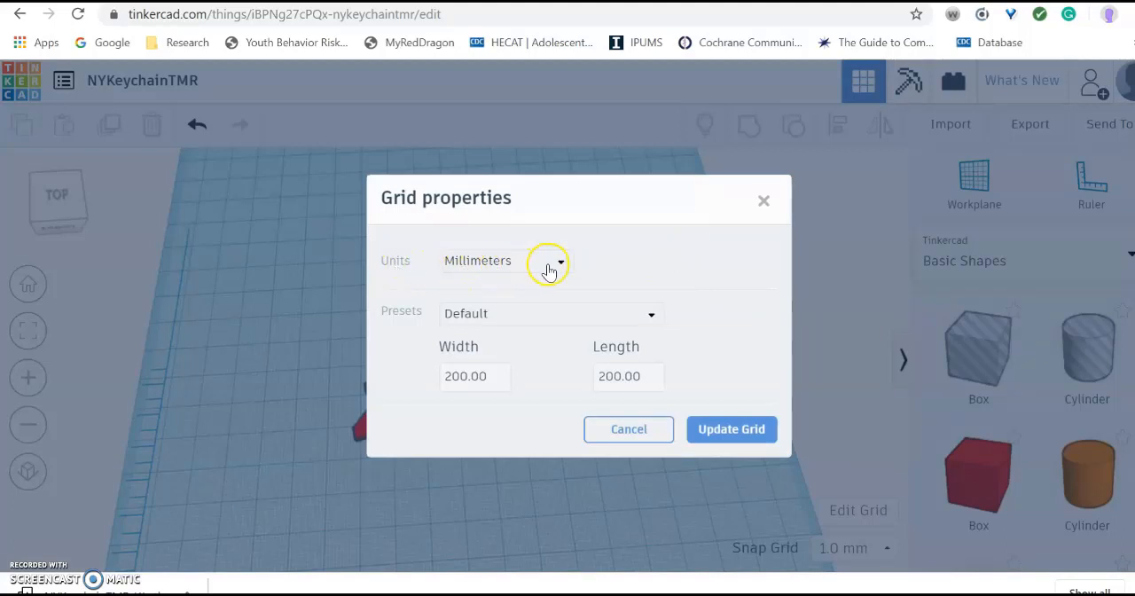
left_click(559, 261)
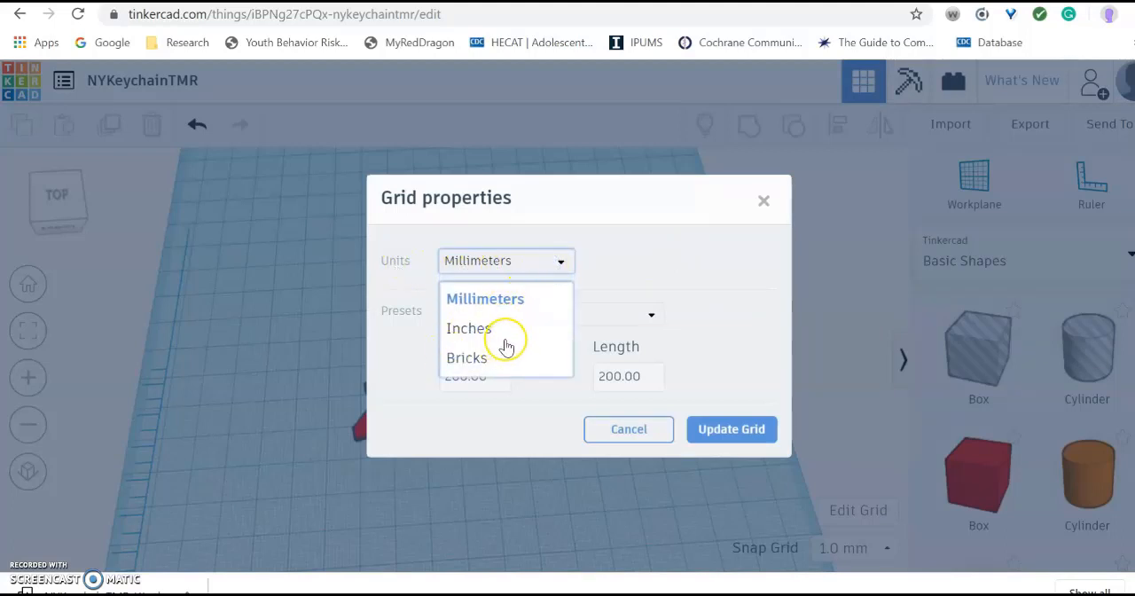
left_click(468, 328)
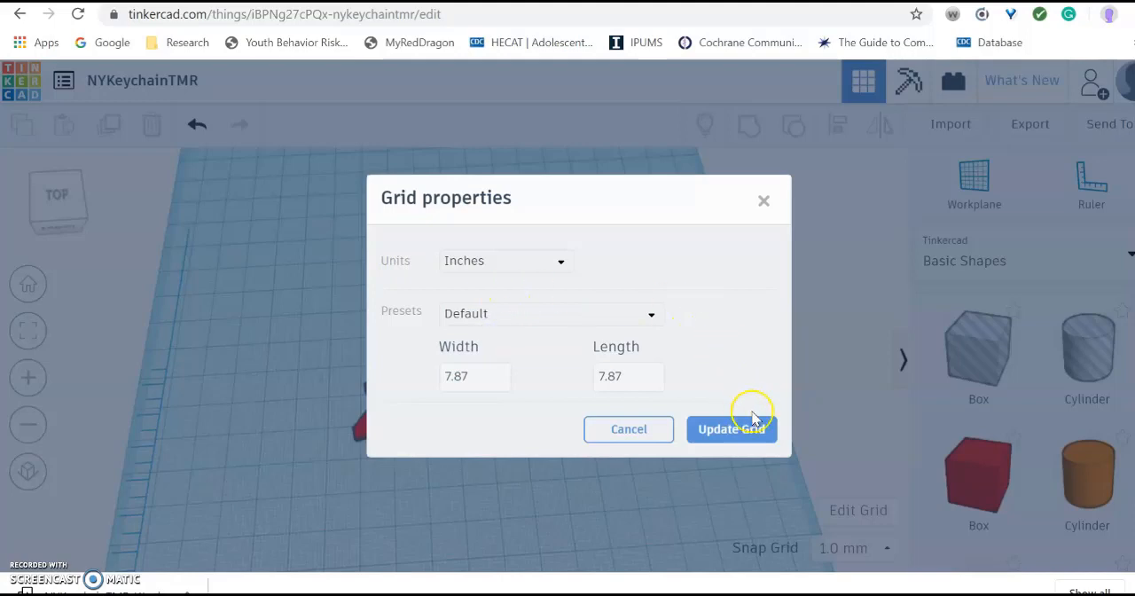
left_click(731, 429)
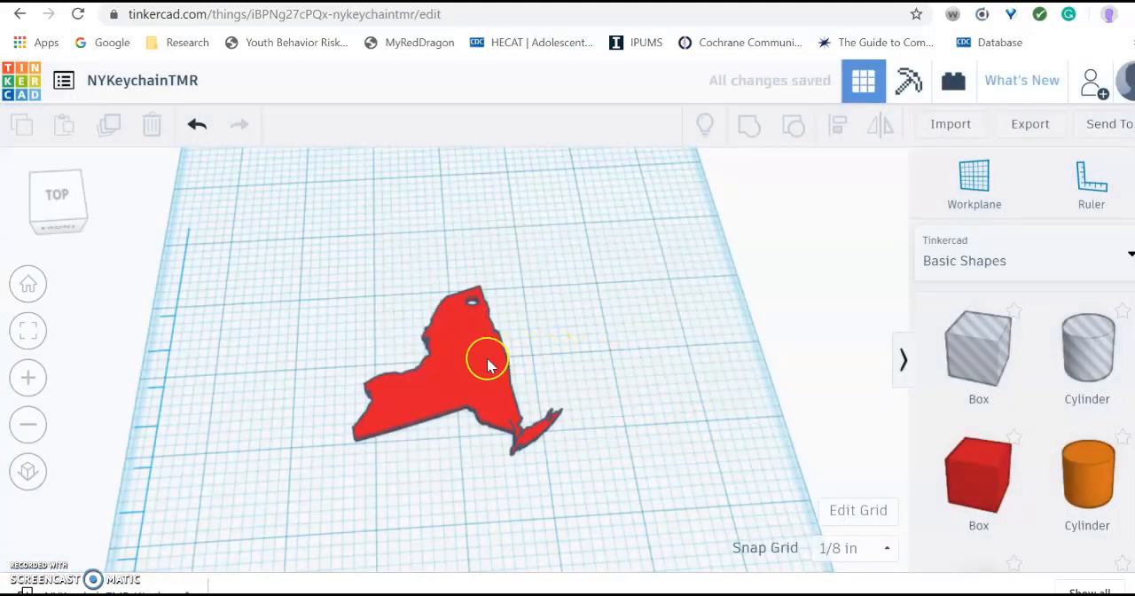
left_click(478, 364)
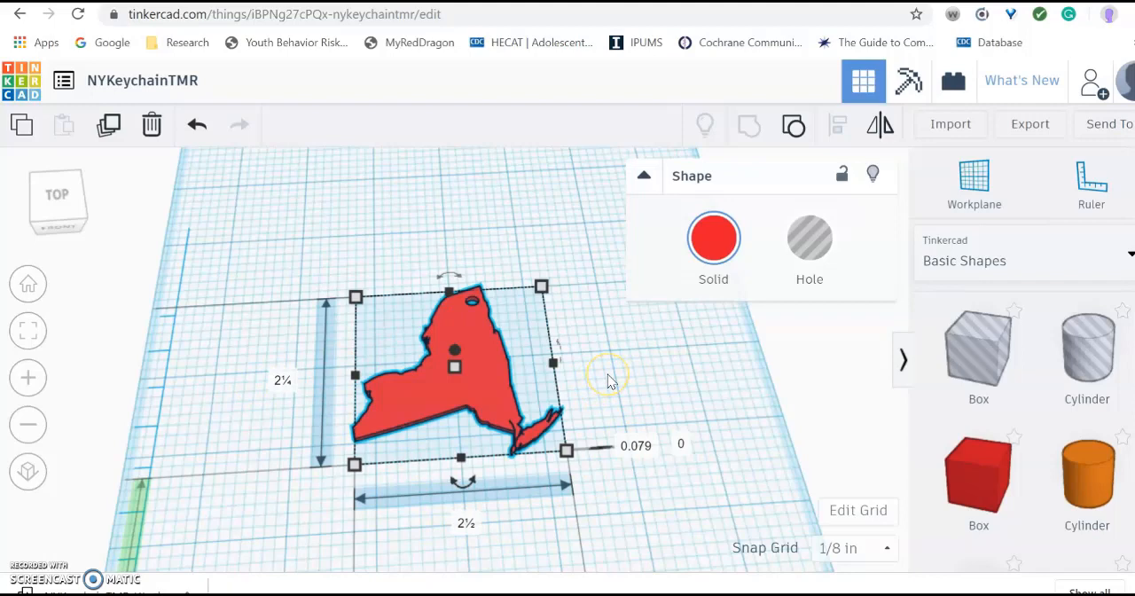
left_click(608, 372)
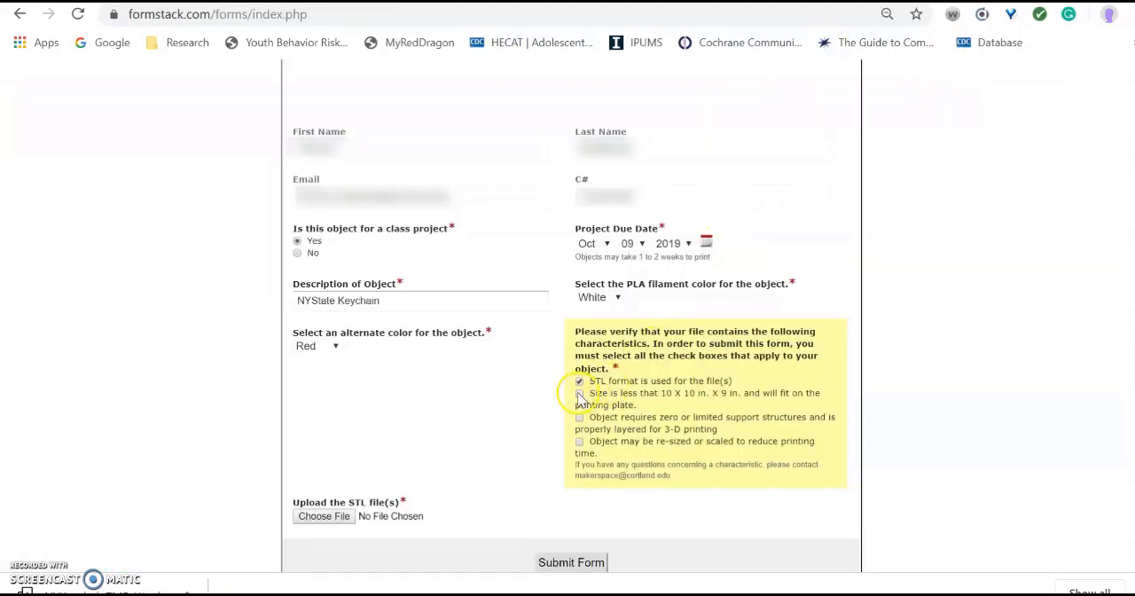
Tick the size-limit, re-size and support-structures confirmation boxes so all four are checked
left_click(578, 393)
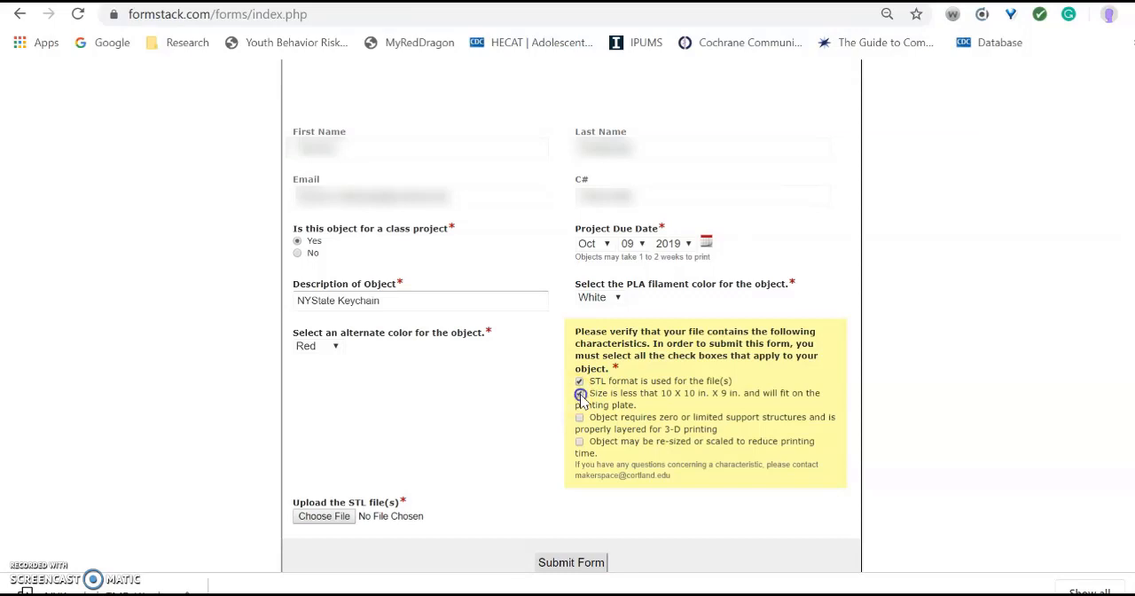
left_click(580, 394)
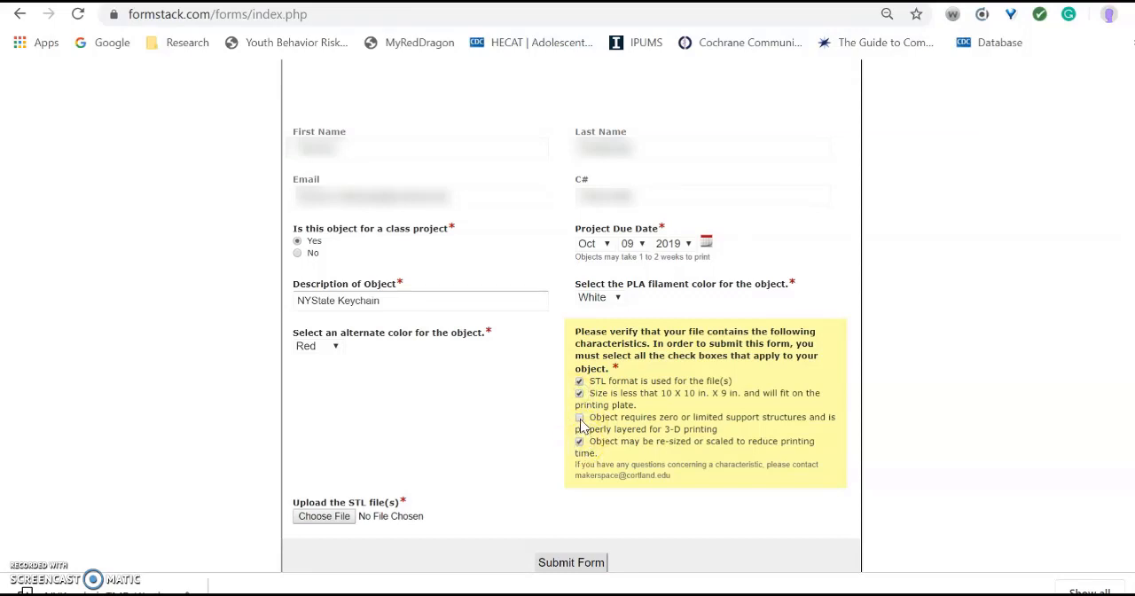
left_click(581, 417)
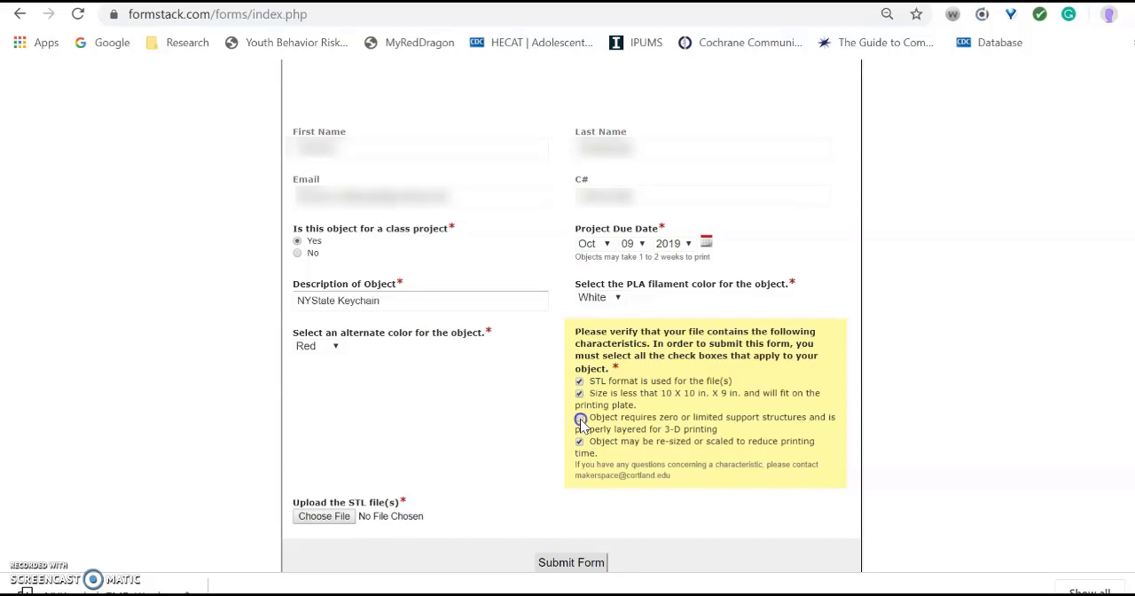
left_click(578, 416)
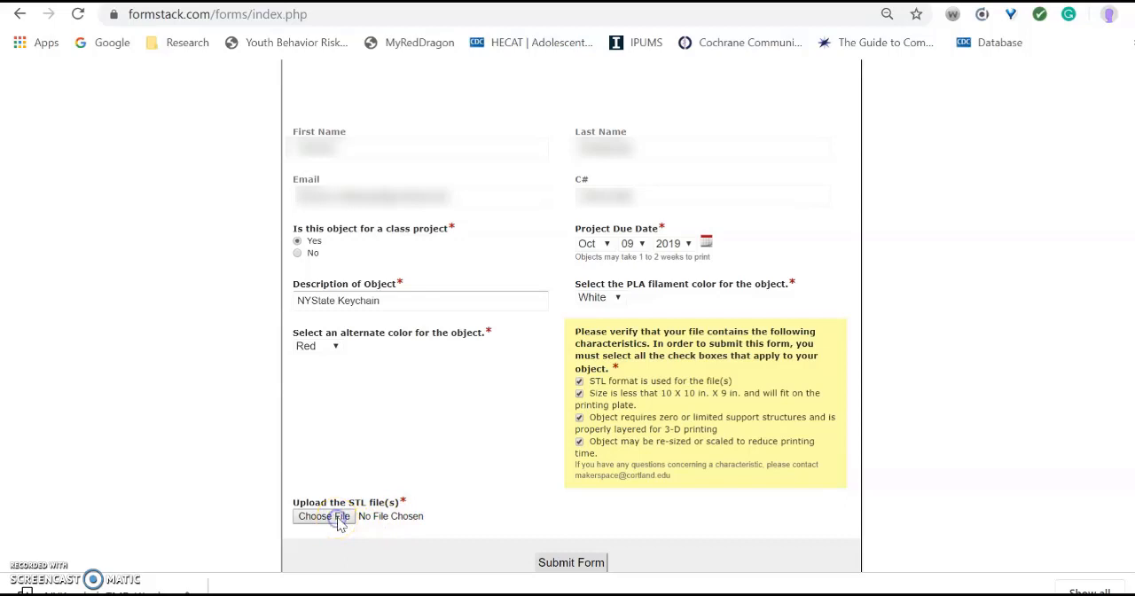
Start the STL upload via Choose File, reaching the Downloads file picker
left_click(323, 516)
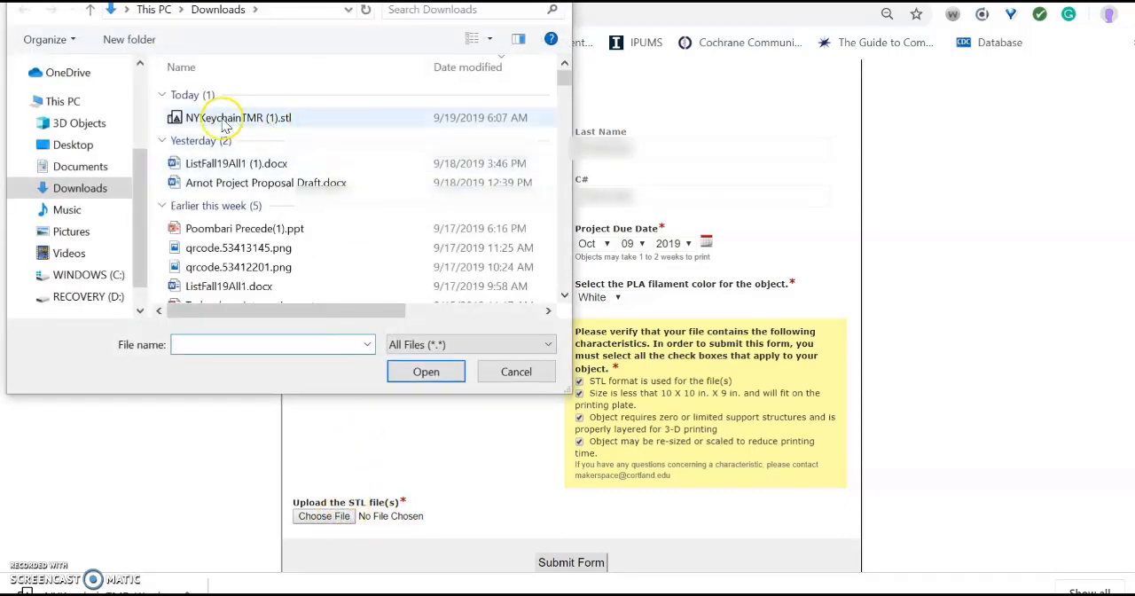
mouse_move(252, 120)
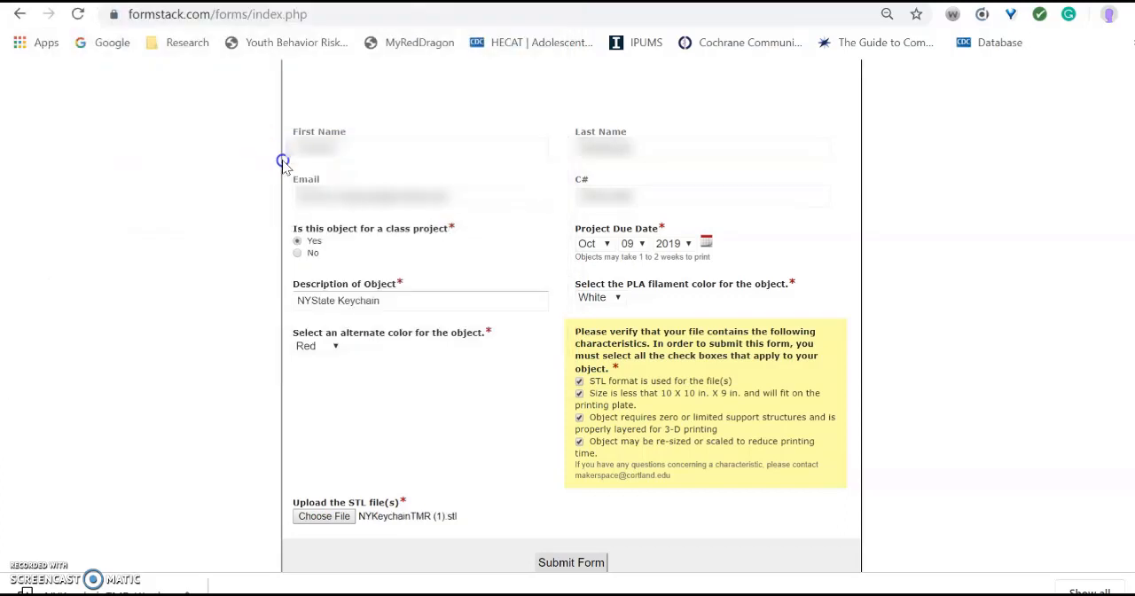
mouse_move(543, 447)
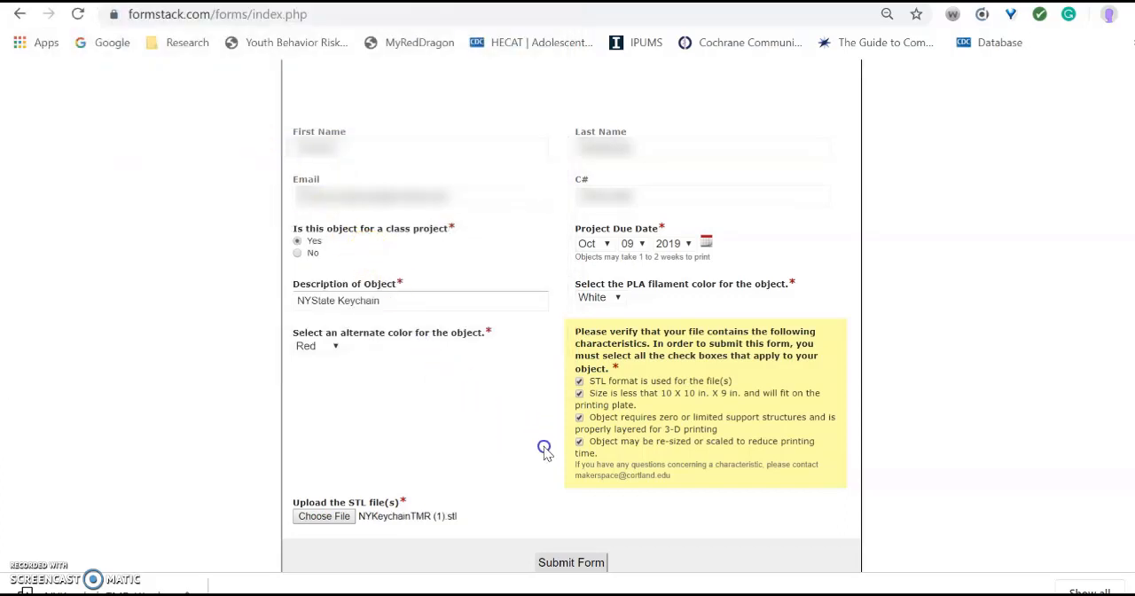
mouse_move(553, 458)
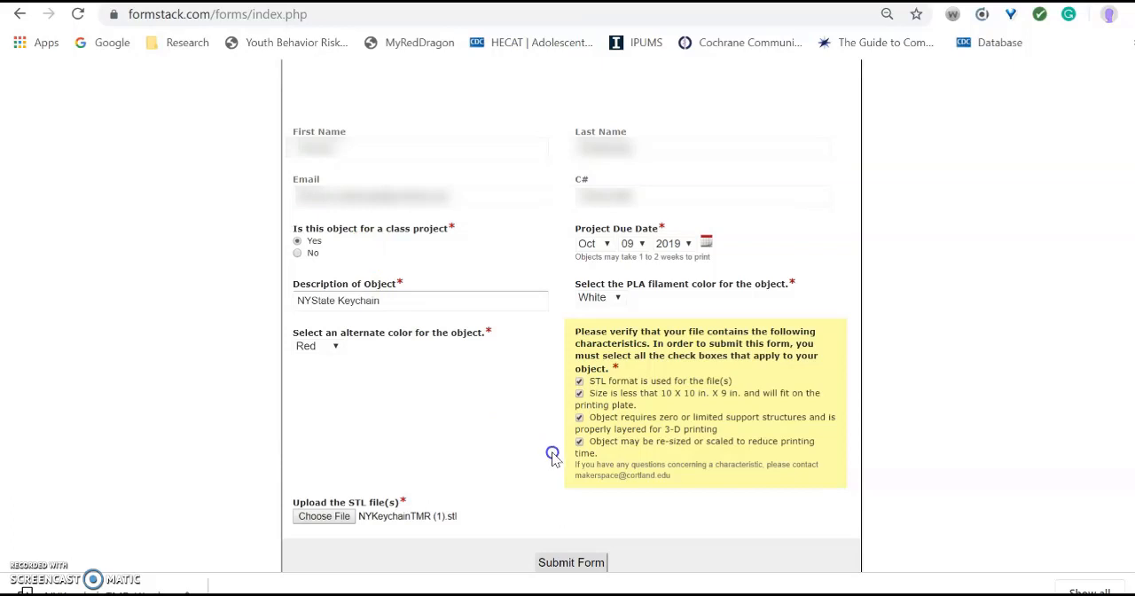